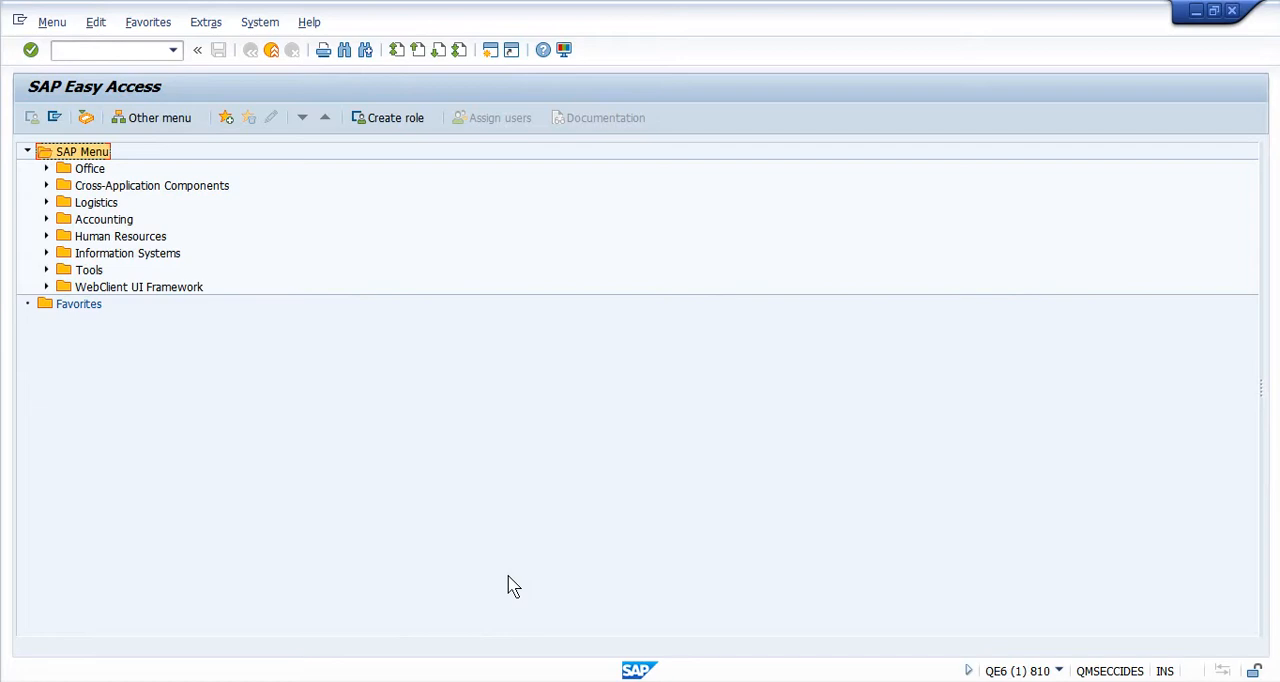
Expand Logistics, Quality Management, Quality Planning and Failure Mode and Effects Analysis in Easy Access
left_click(46, 202)
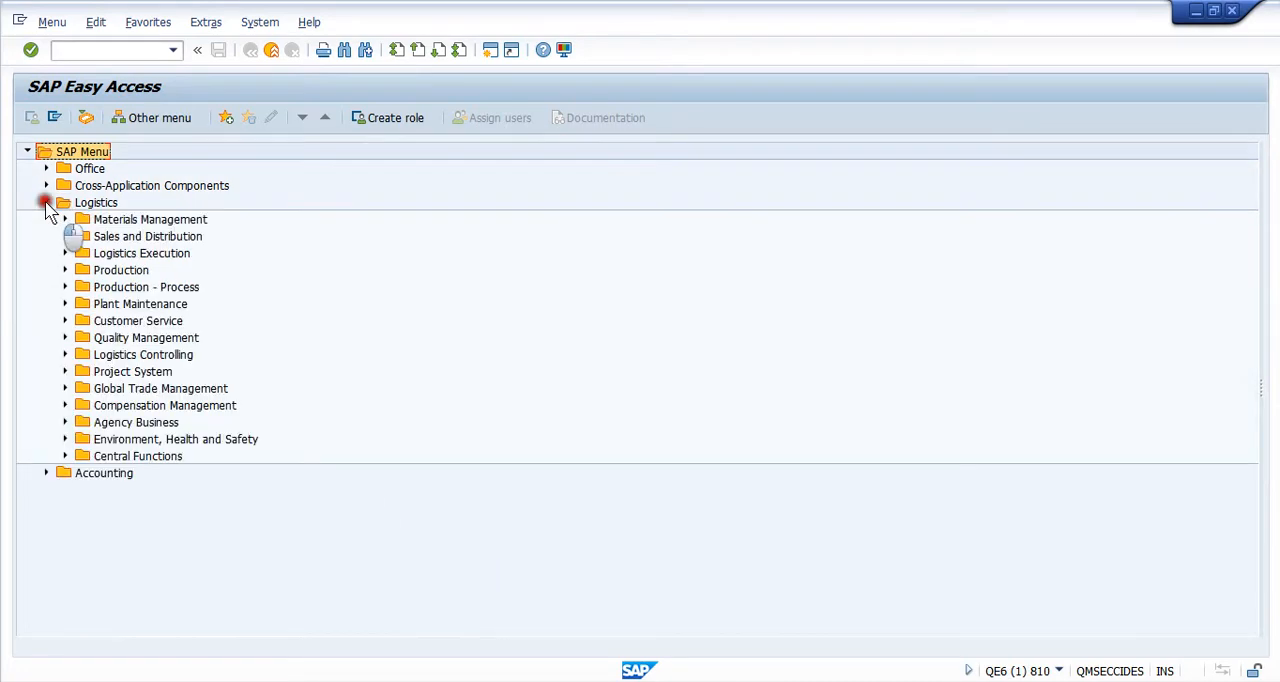
left_click(46, 202)
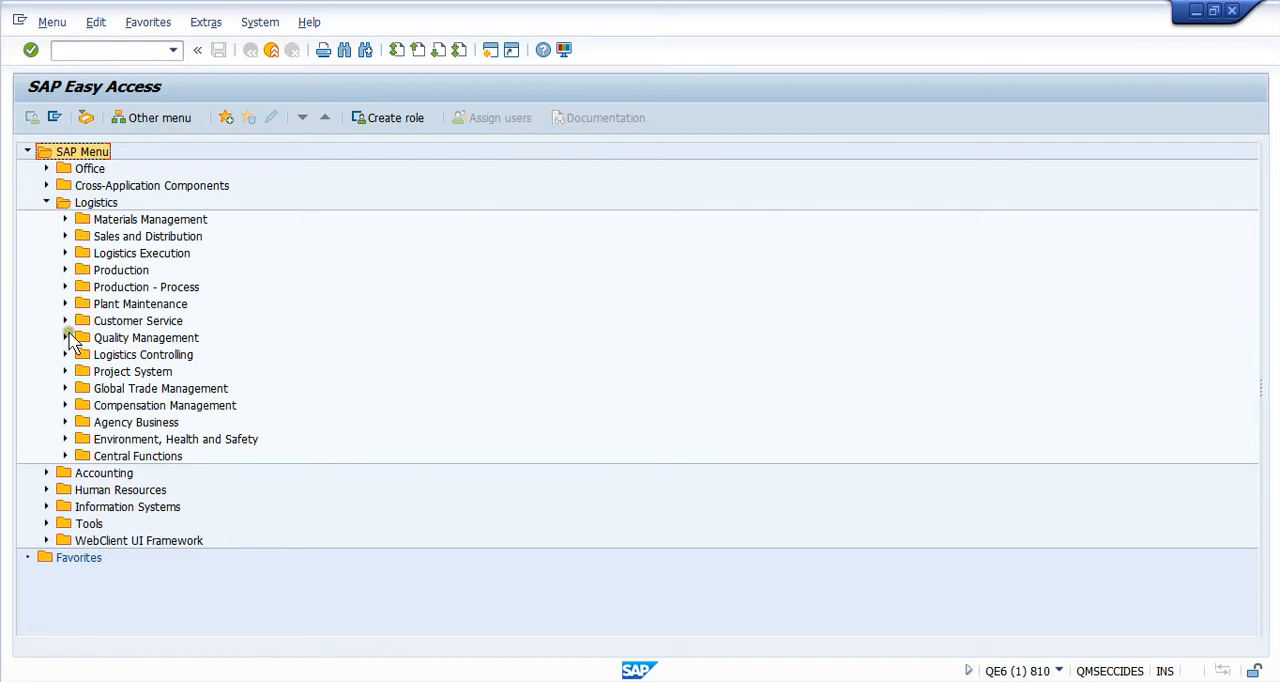
left_click(66, 337)
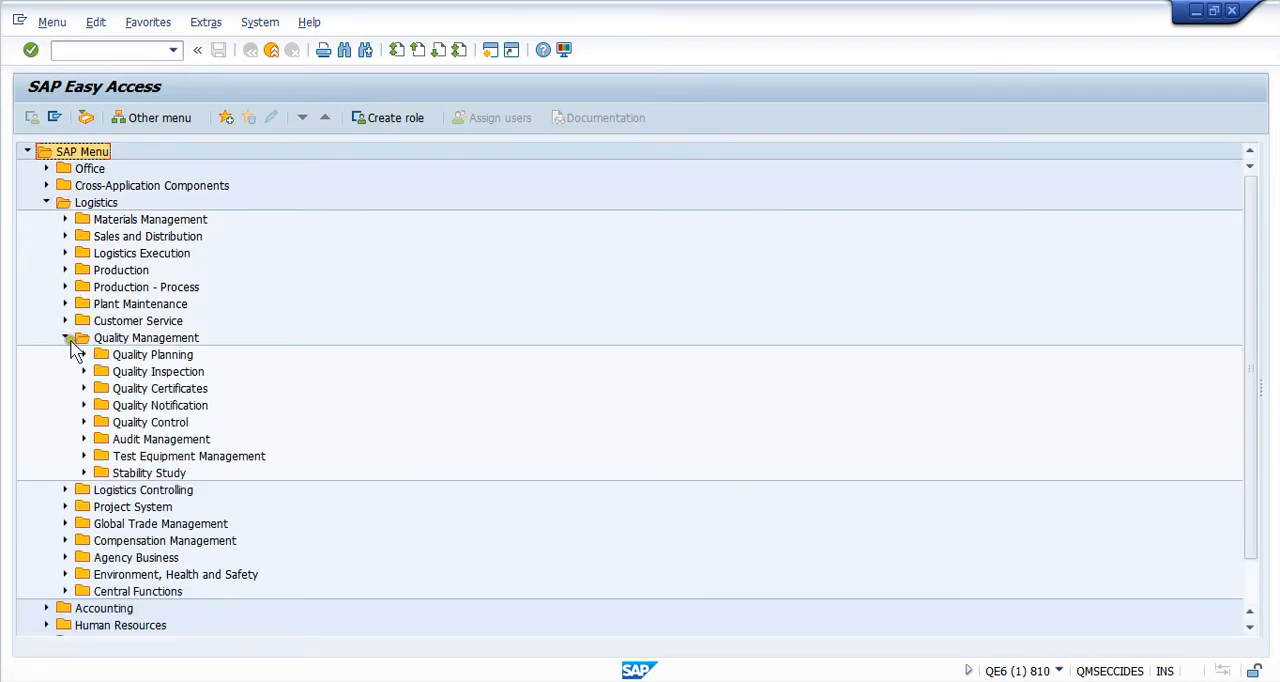
left_click(84, 354)
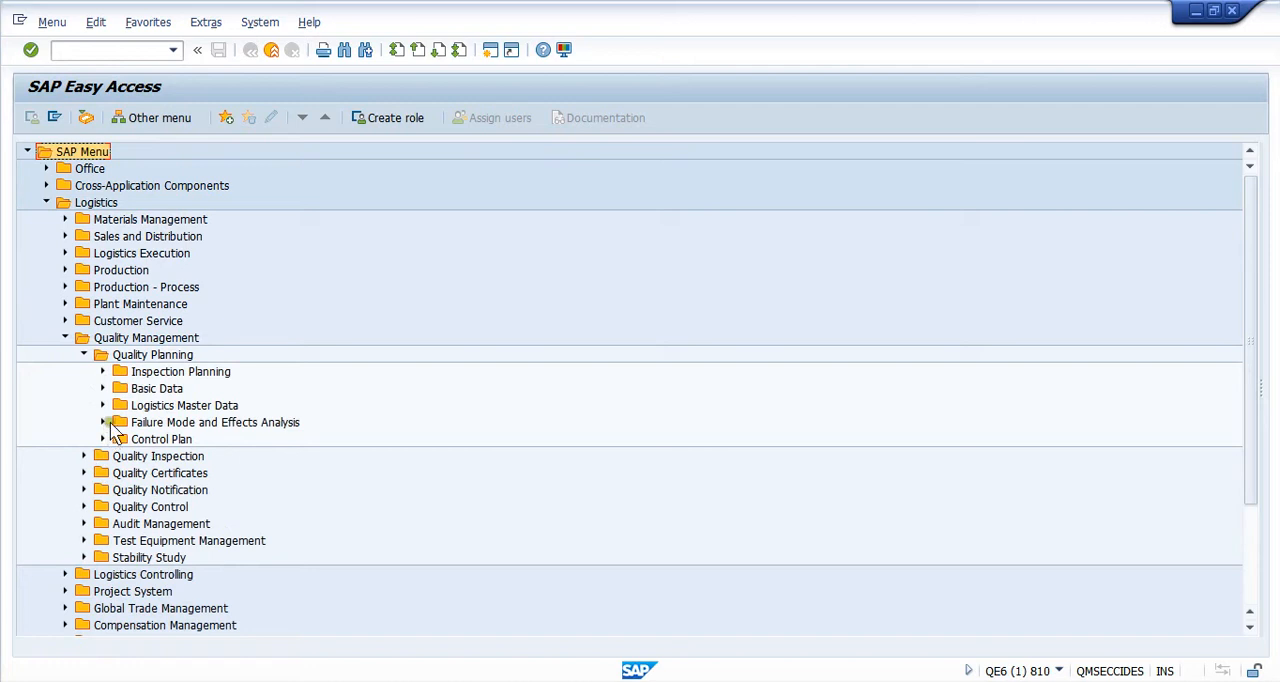
left_click(102, 421)
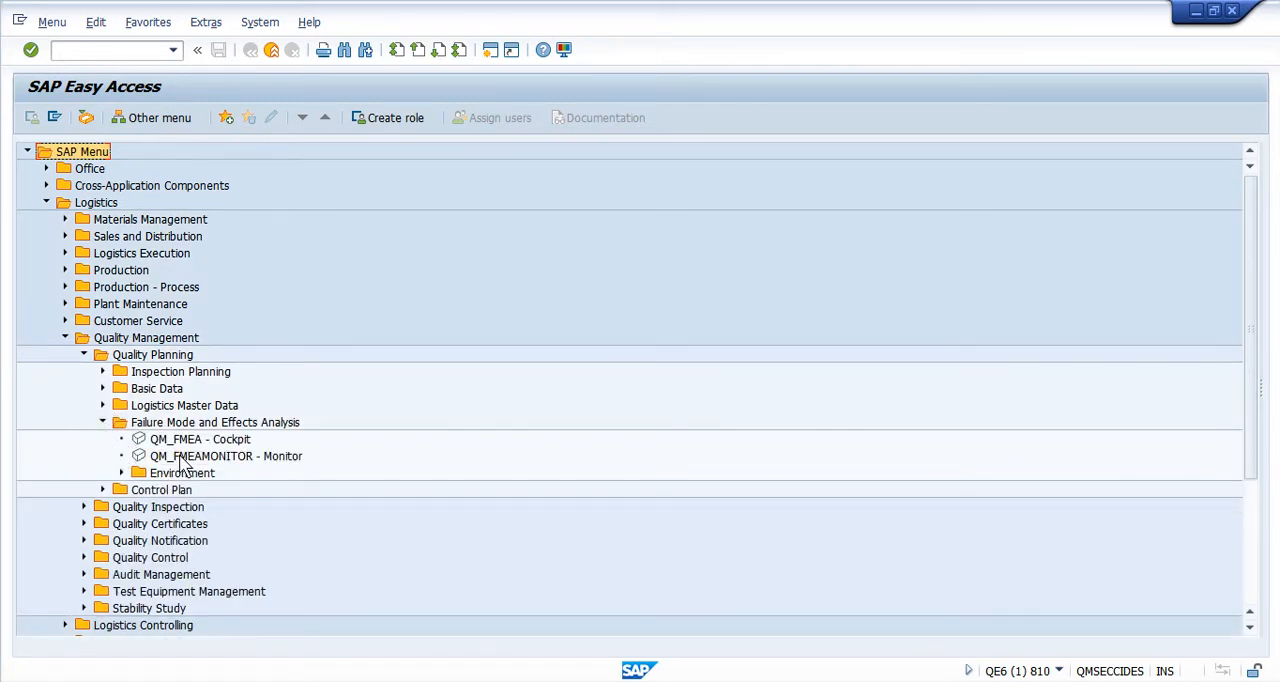
Launch QM_FMEAMONITOR and execute a search with FMEA as the search object
double_click(227, 456)
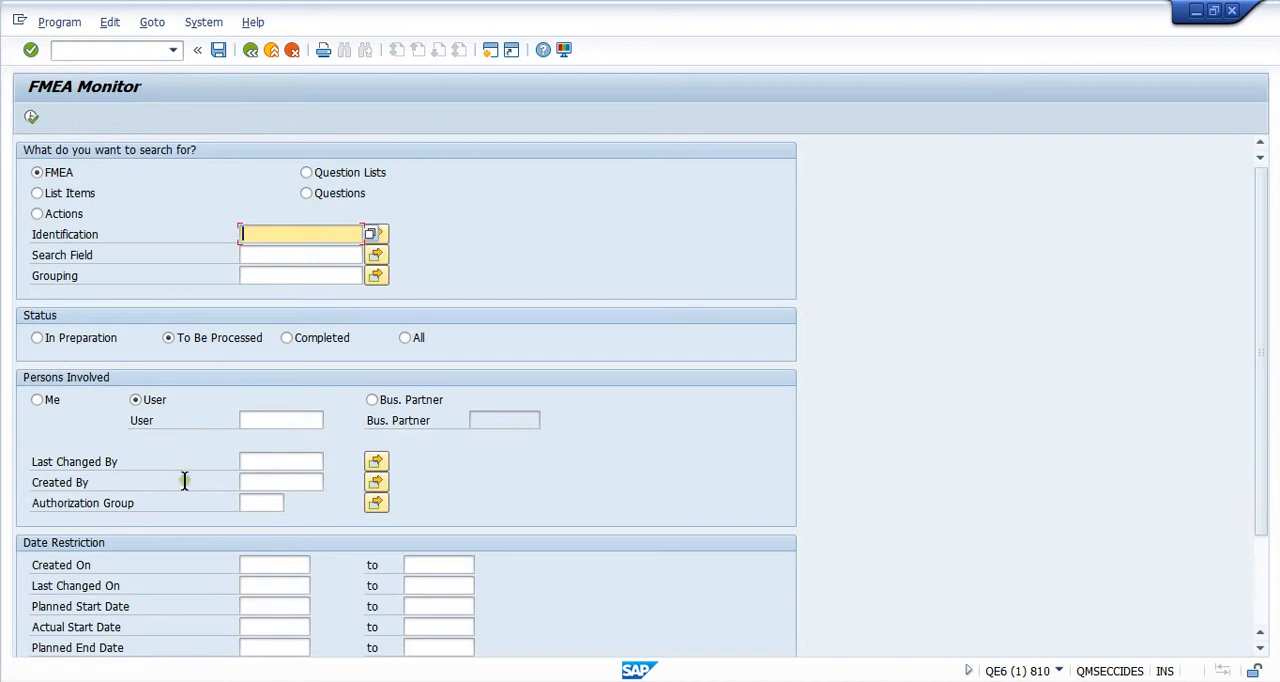
mouse_move(193, 393)
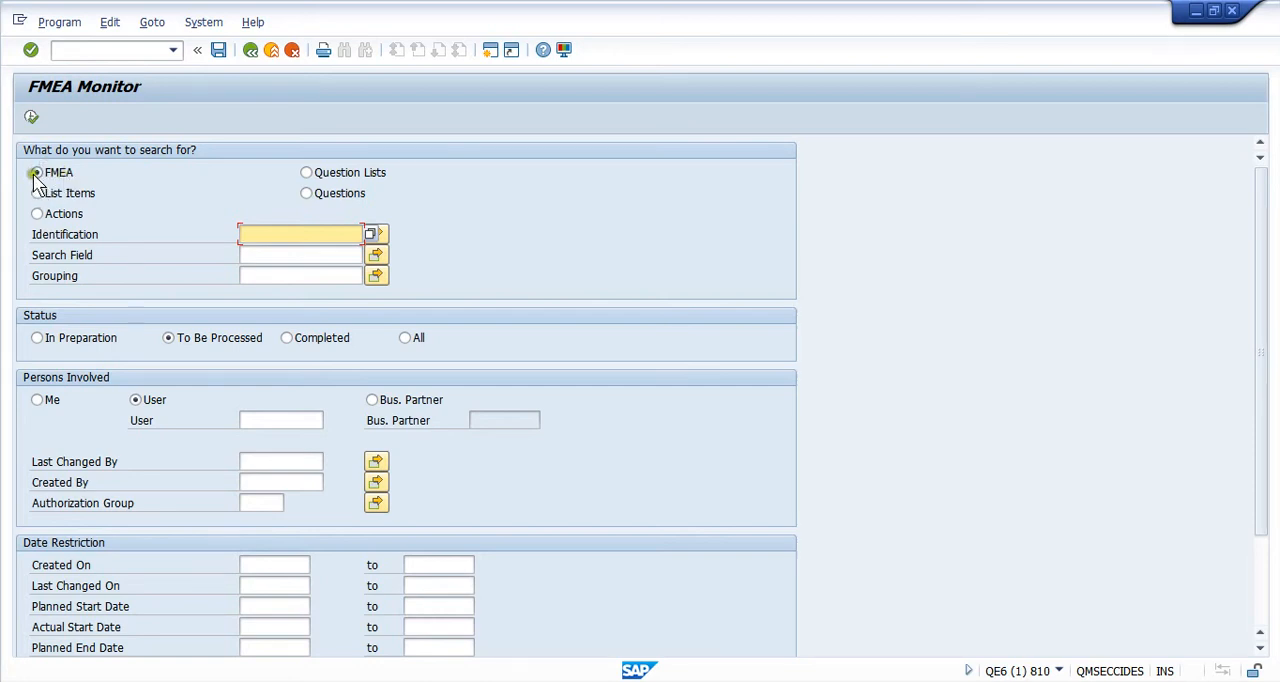
left_click(37, 172)
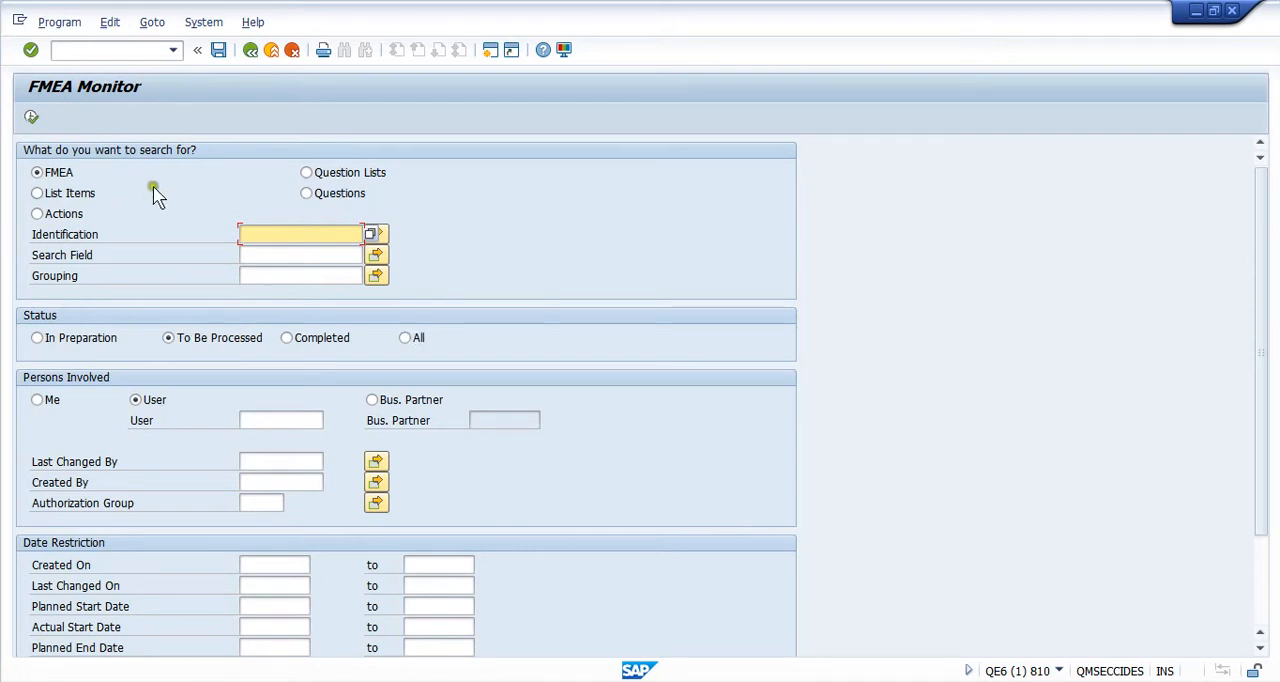
mouse_move(31, 117)
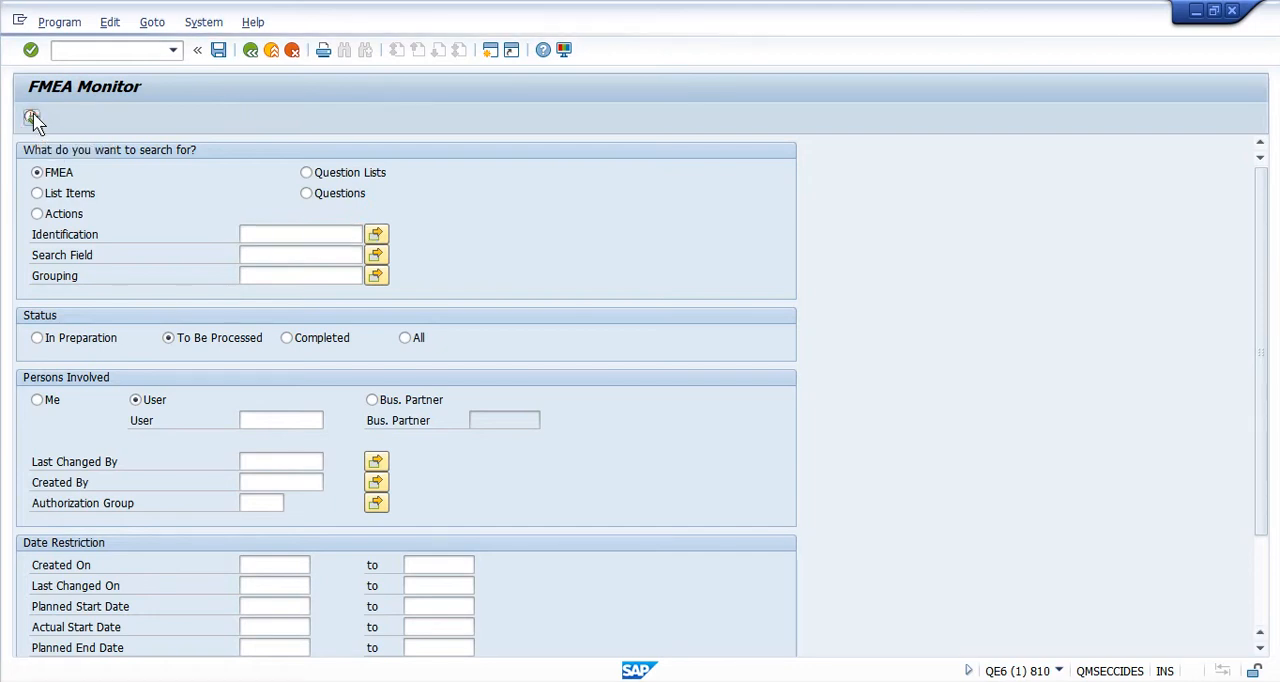
left_click(31, 117)
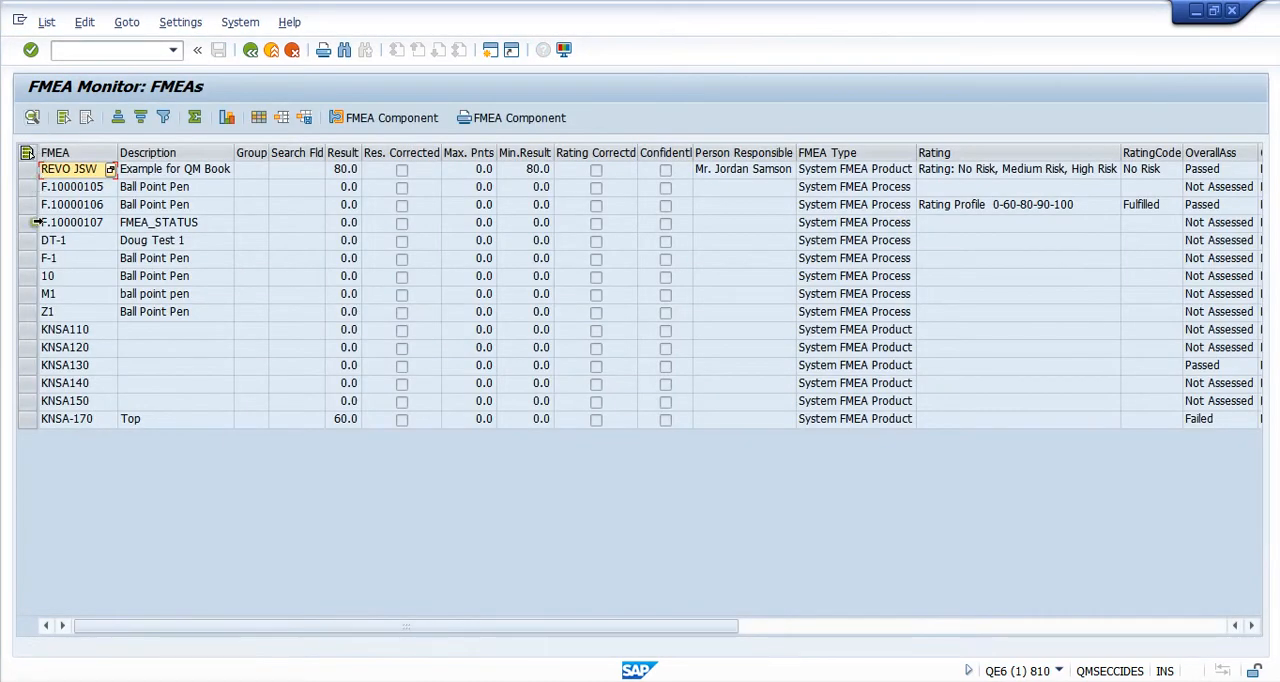
Select the F-1 Ball Point Pen row in the FMEA results list
left_click(48, 258)
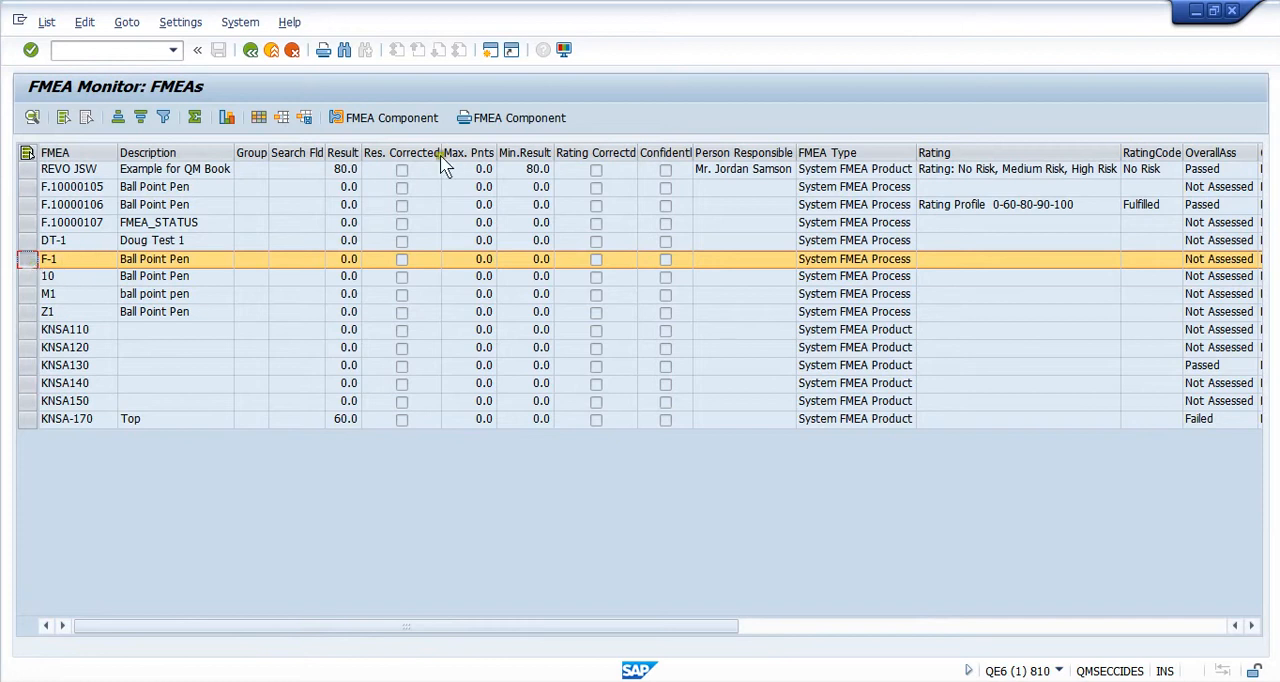
mouse_move(391, 117)
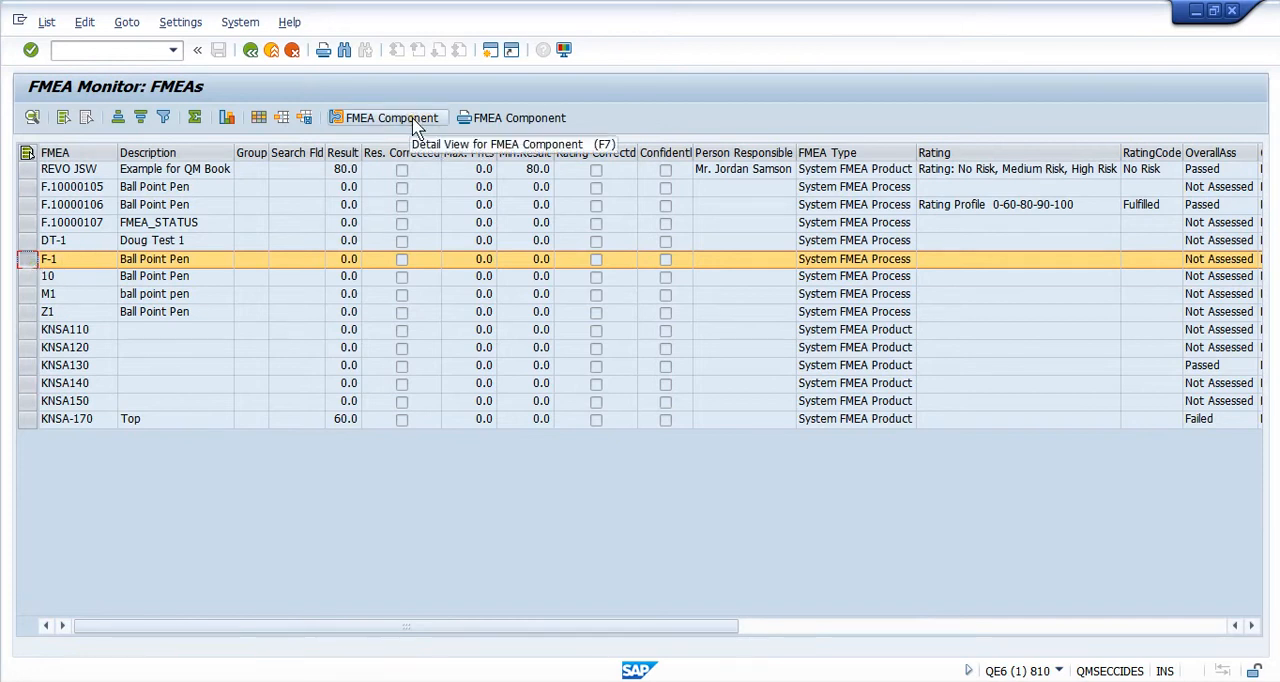
mouse_move(90, 600)
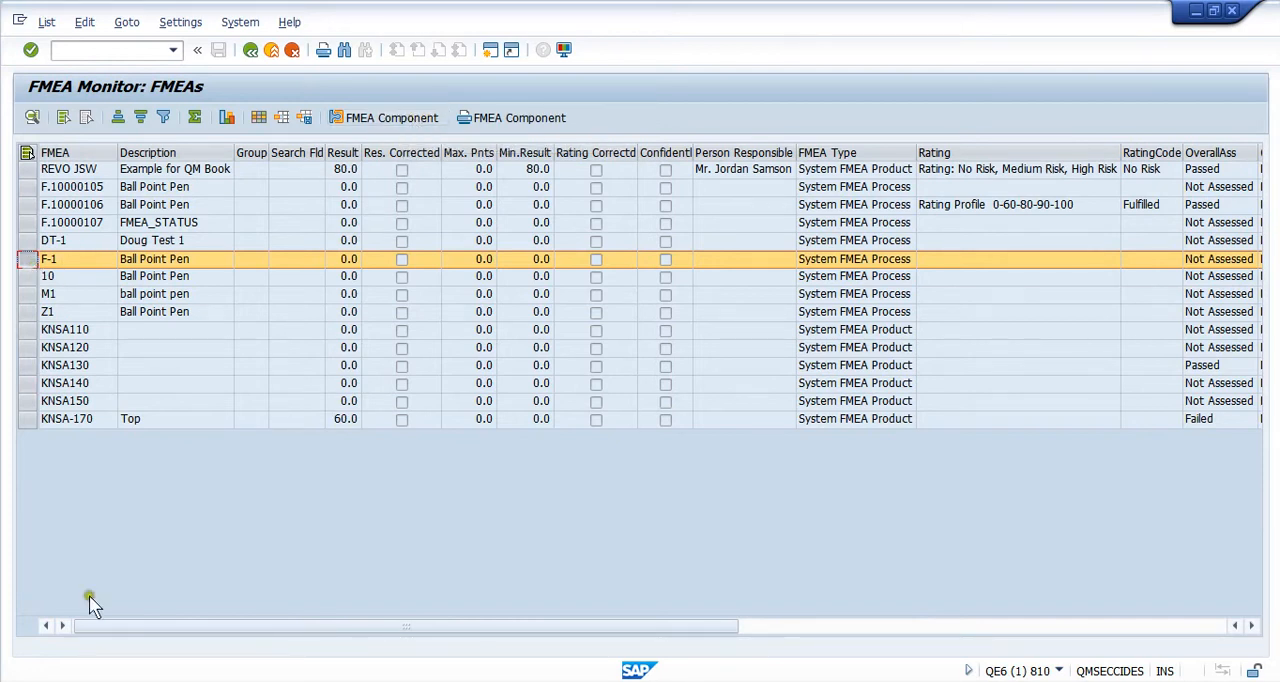
mouse_move(15, 675)
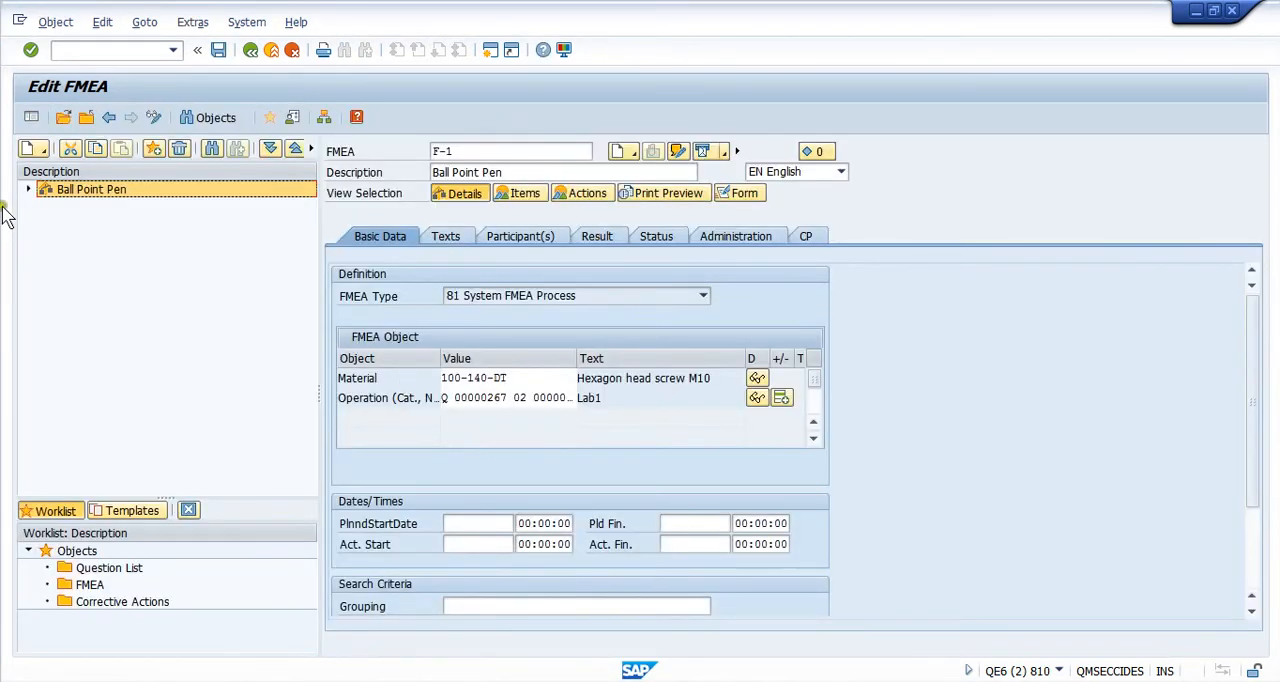
mouse_move(91, 189)
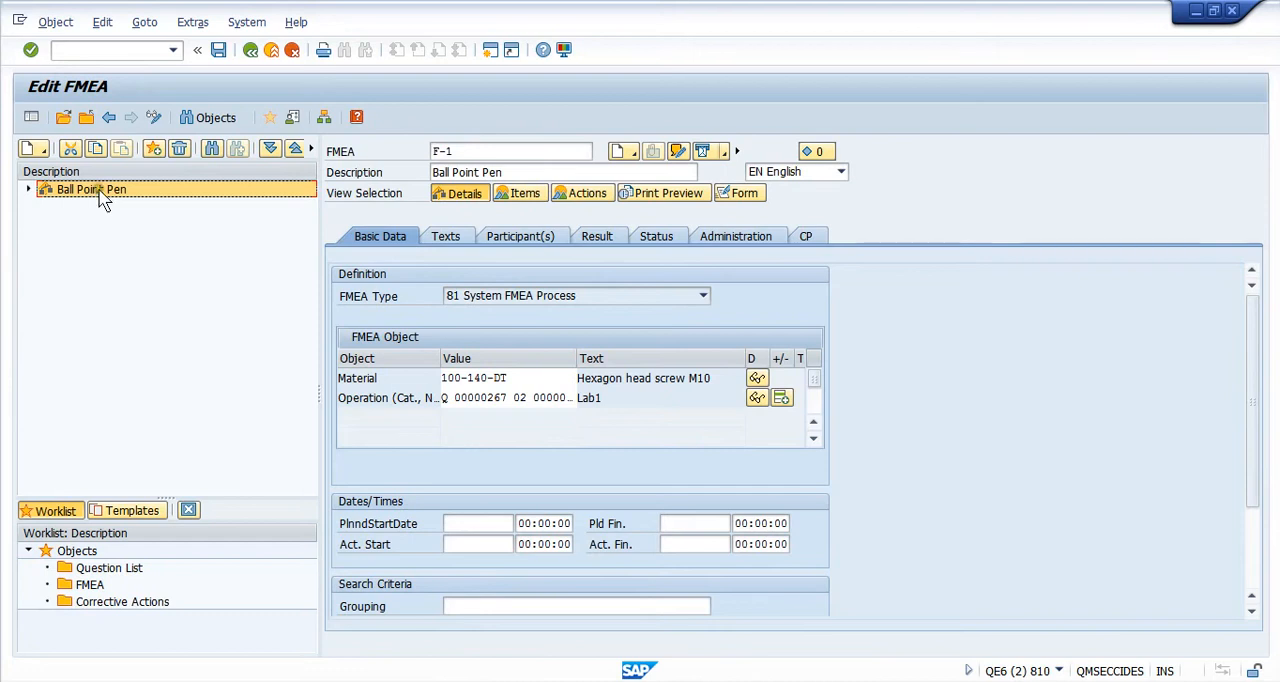
mouse_move(245, 165)
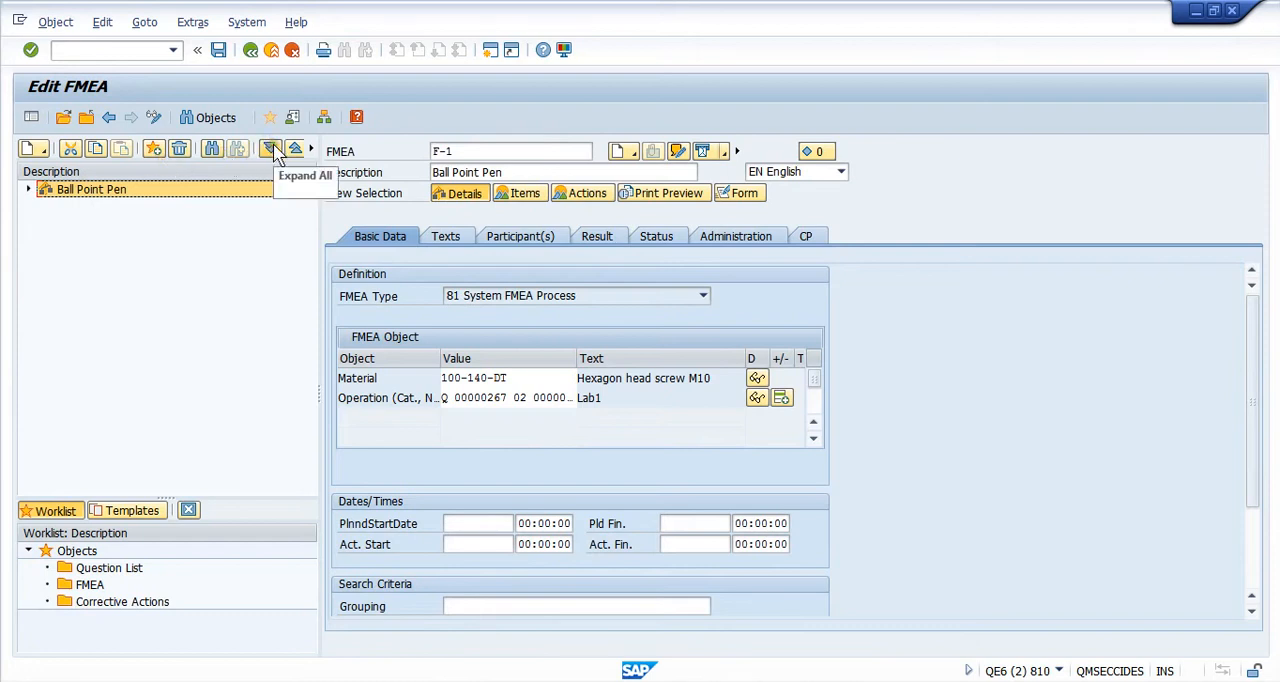
Use Expand All to open the entire Ball Point Pen FMEA tree
left_click(271, 148)
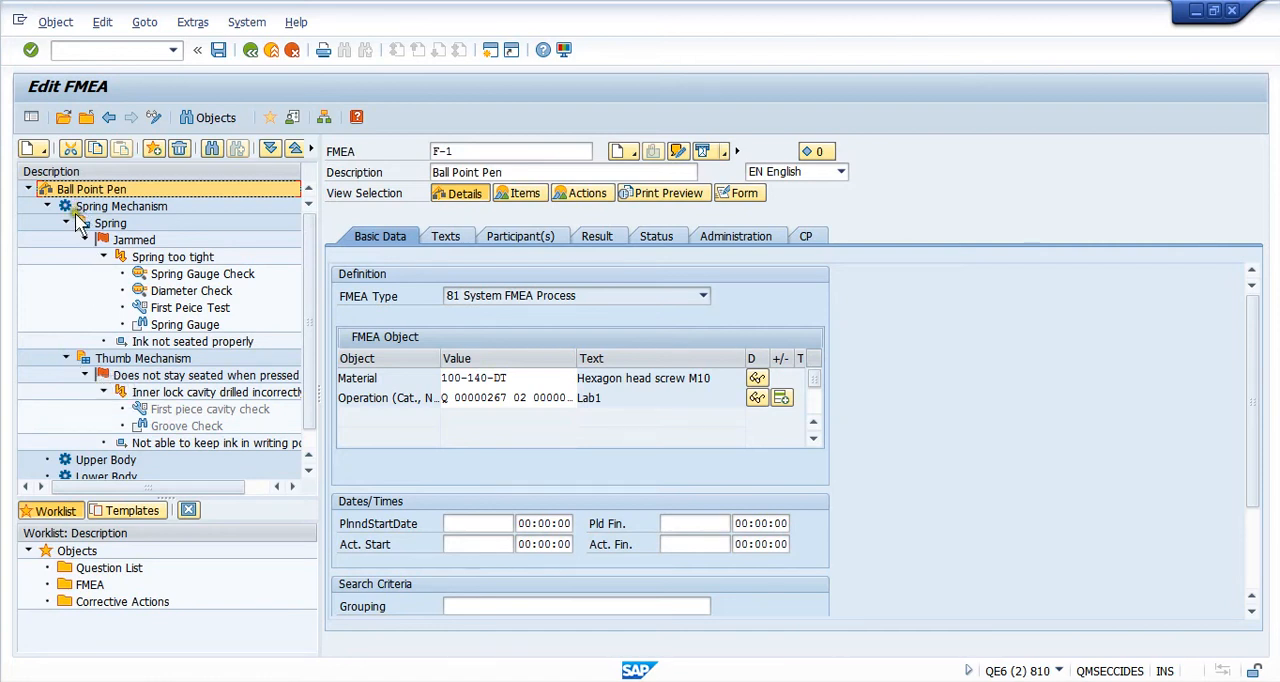
mouse_move(100, 250)
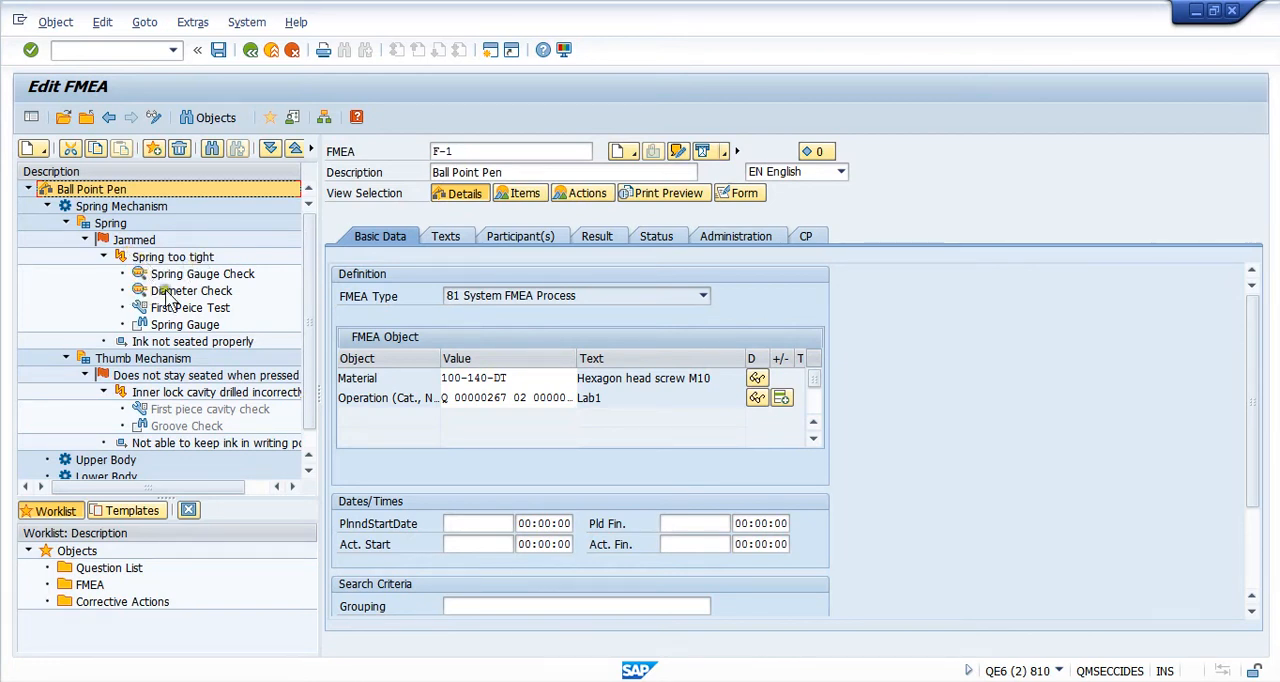
mouse_move(147, 307)
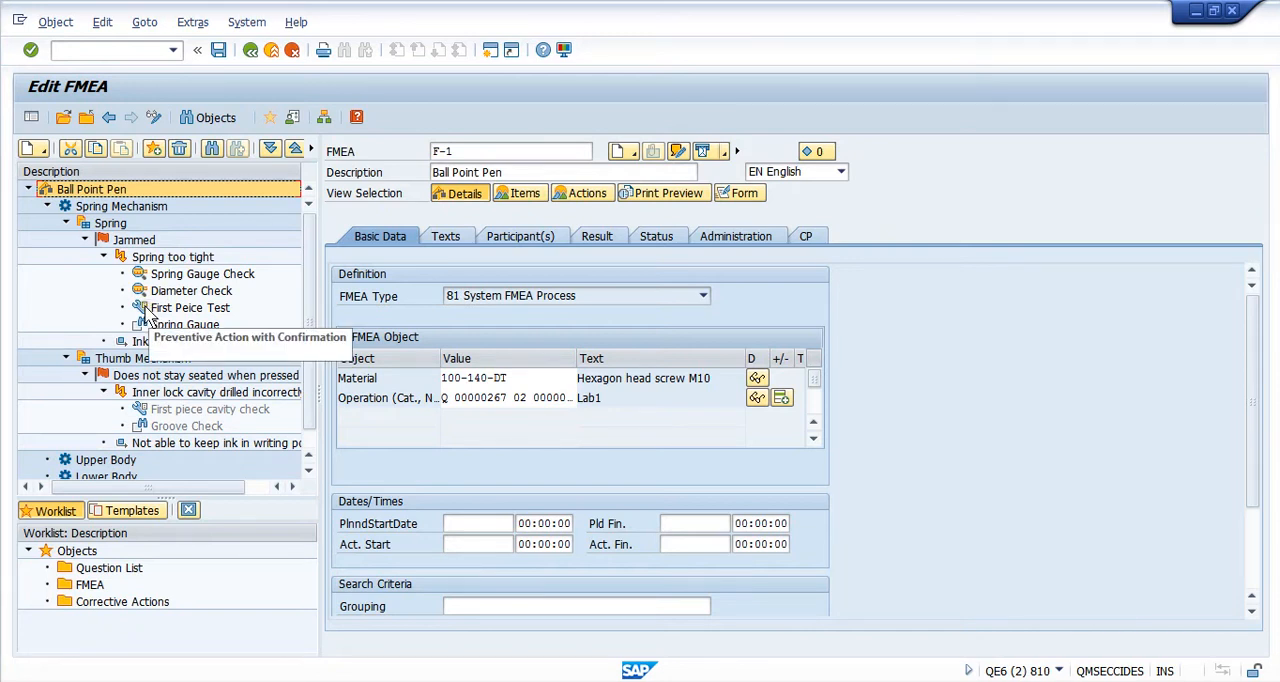
mouse_move(184, 315)
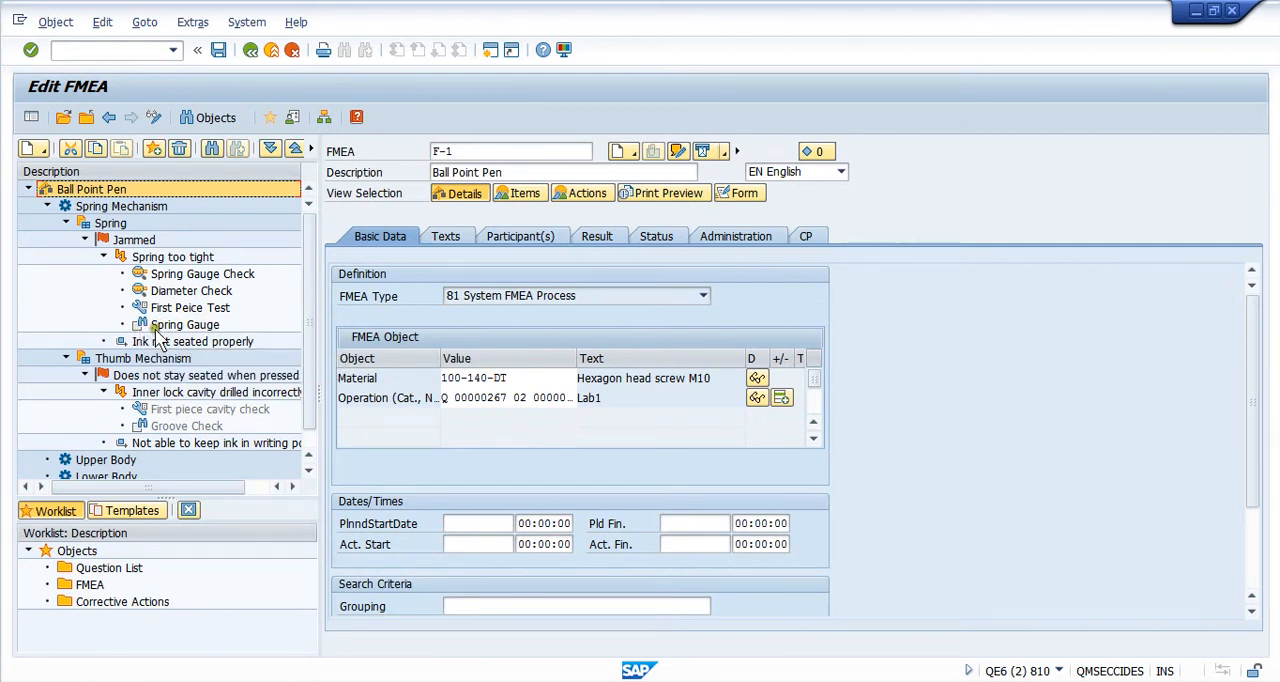
mouse_move(180, 325)
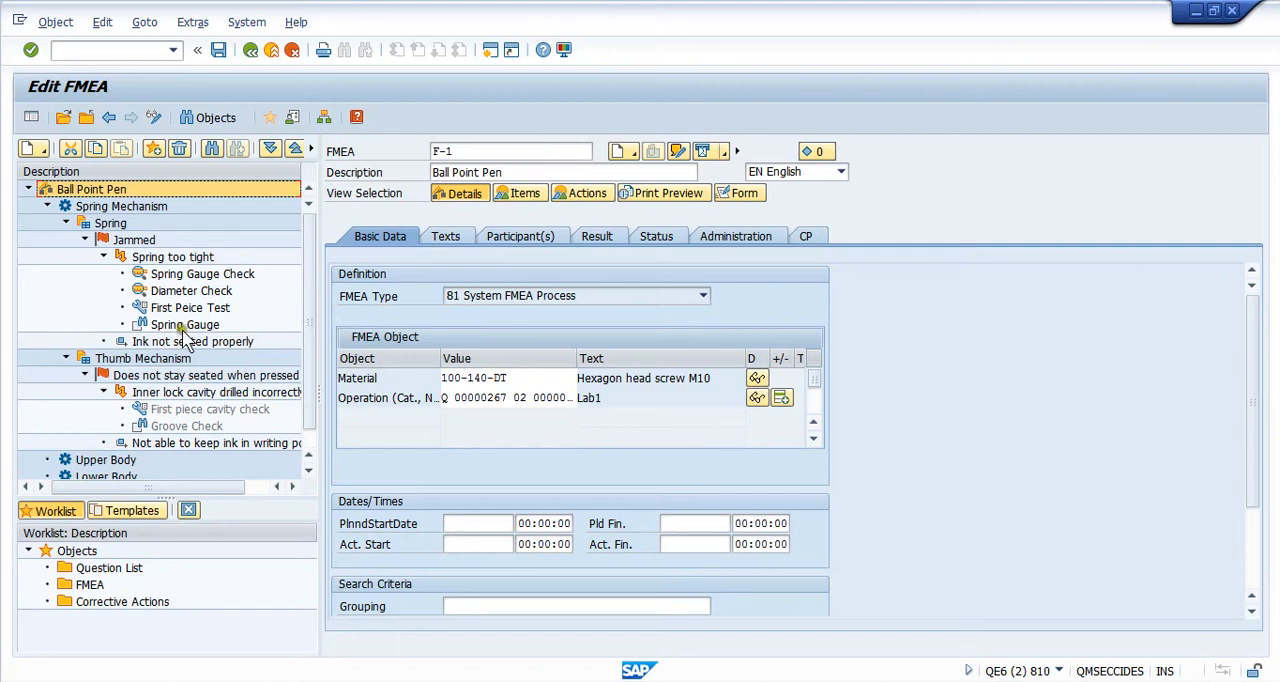
mouse_move(153, 348)
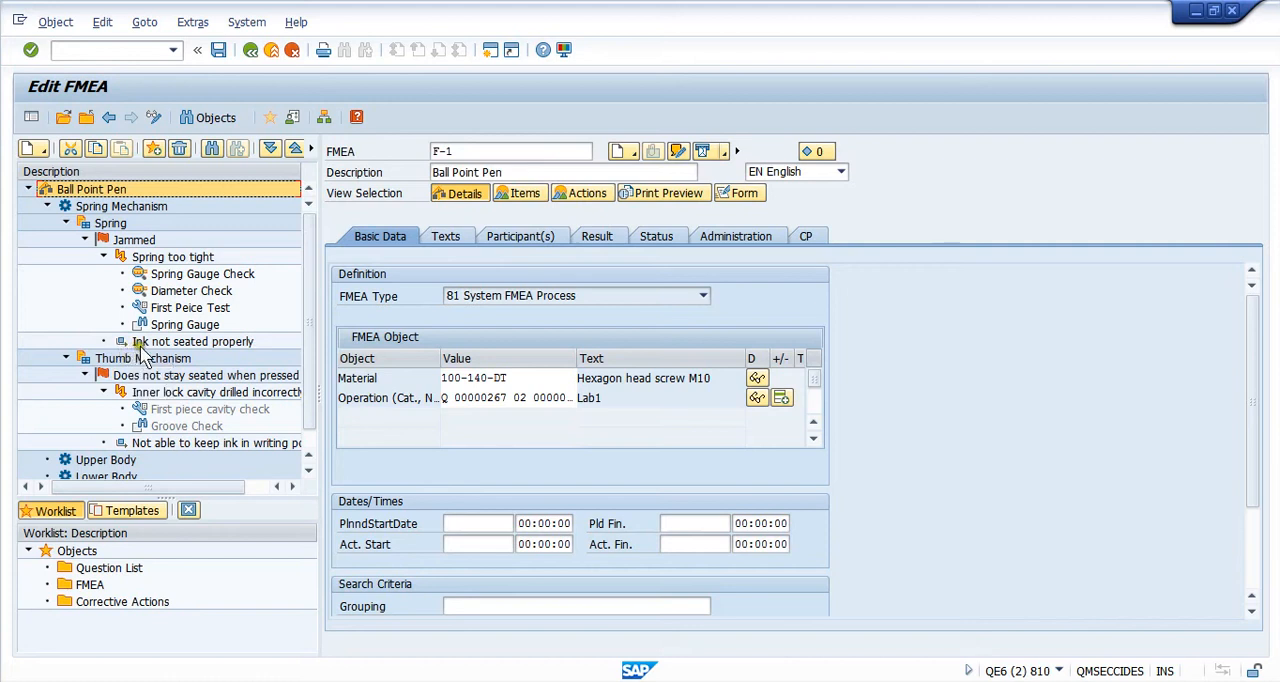
mouse_move(218, 358)
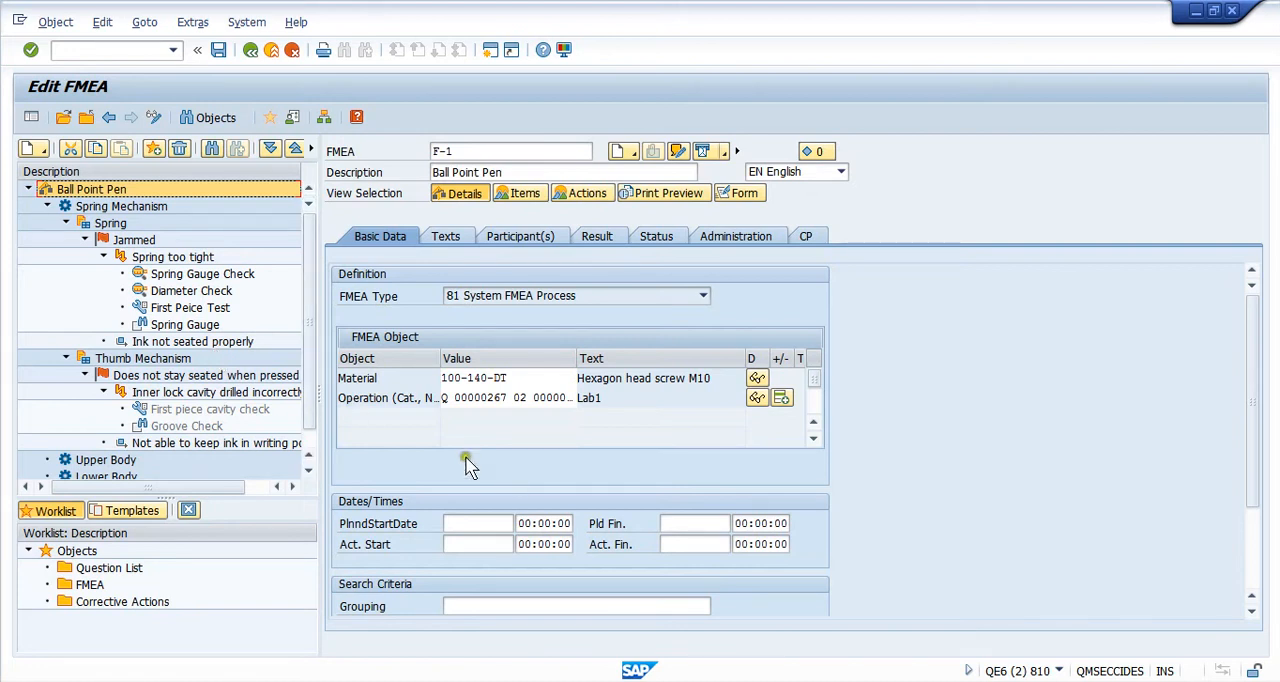
mouse_move(147, 295)
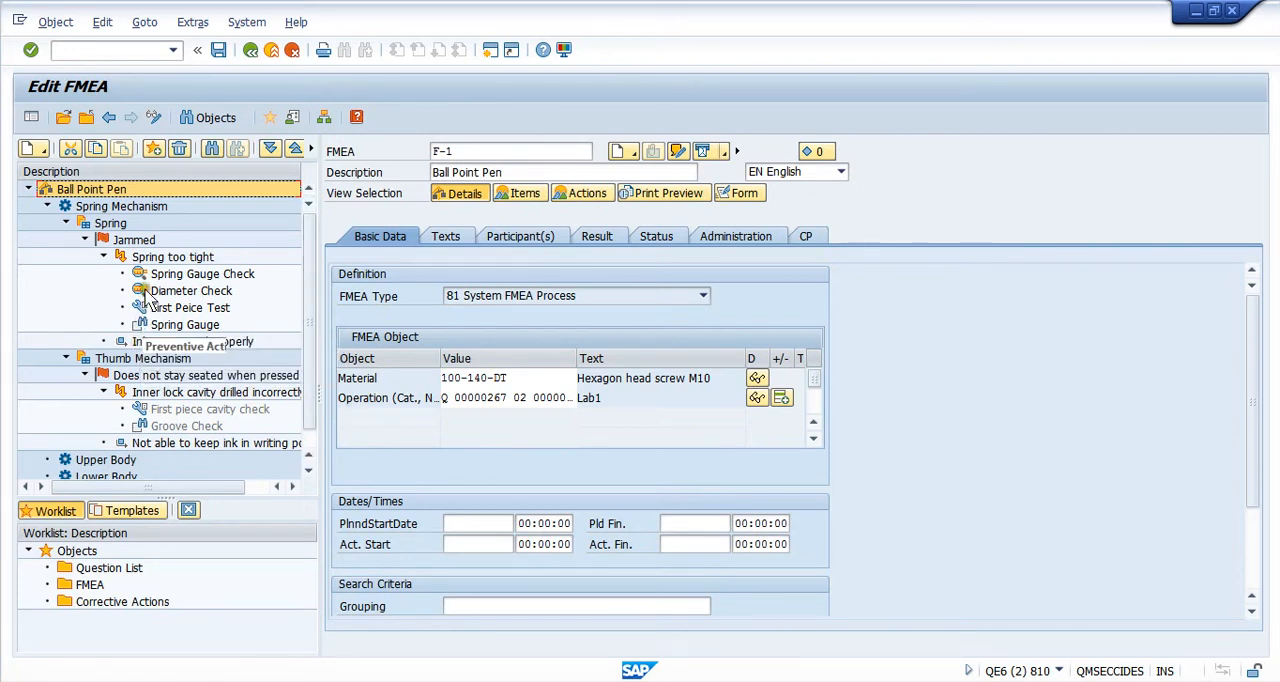
mouse_move(145, 291)
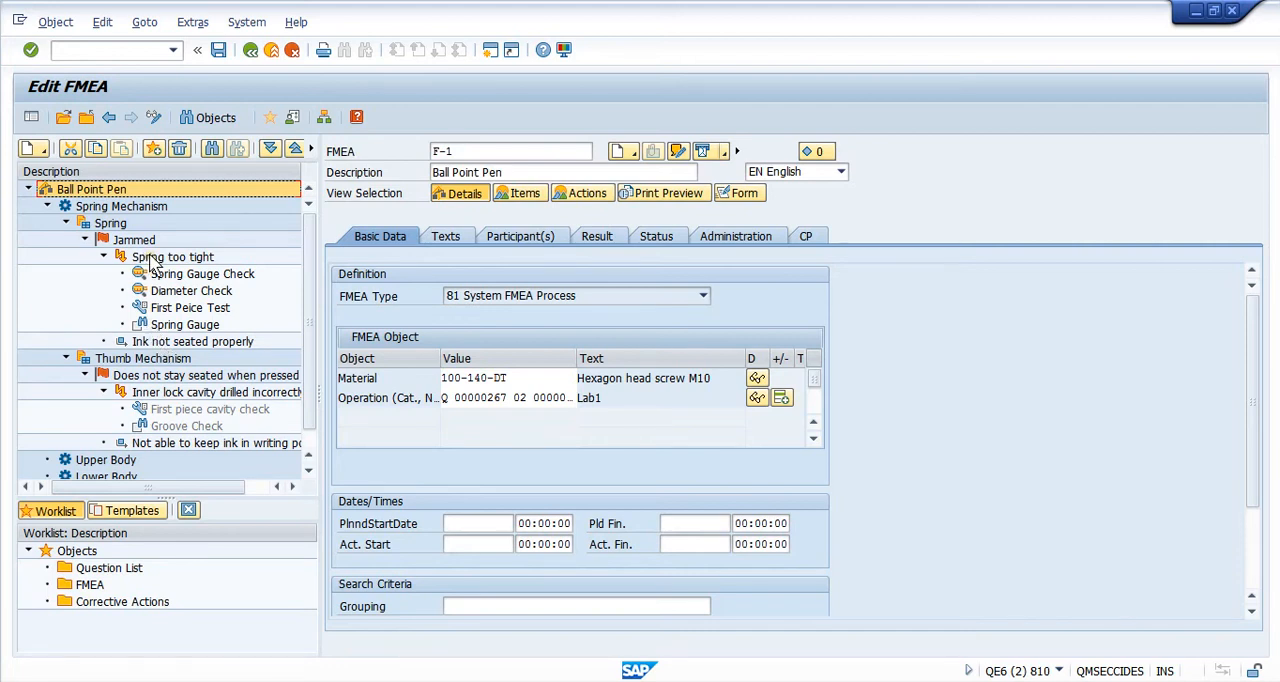
Check the Spring too tight cause details, then return to the Ball Point Pen header
double_click(172, 257)
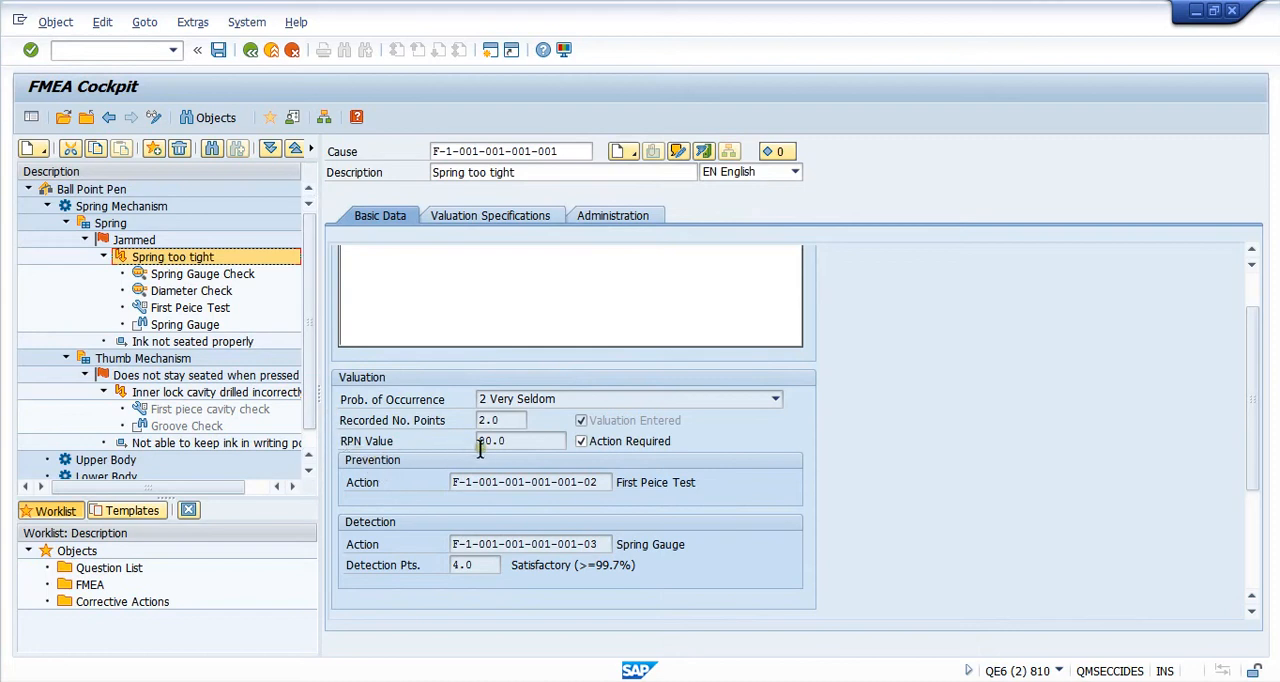
mouse_move(505, 462)
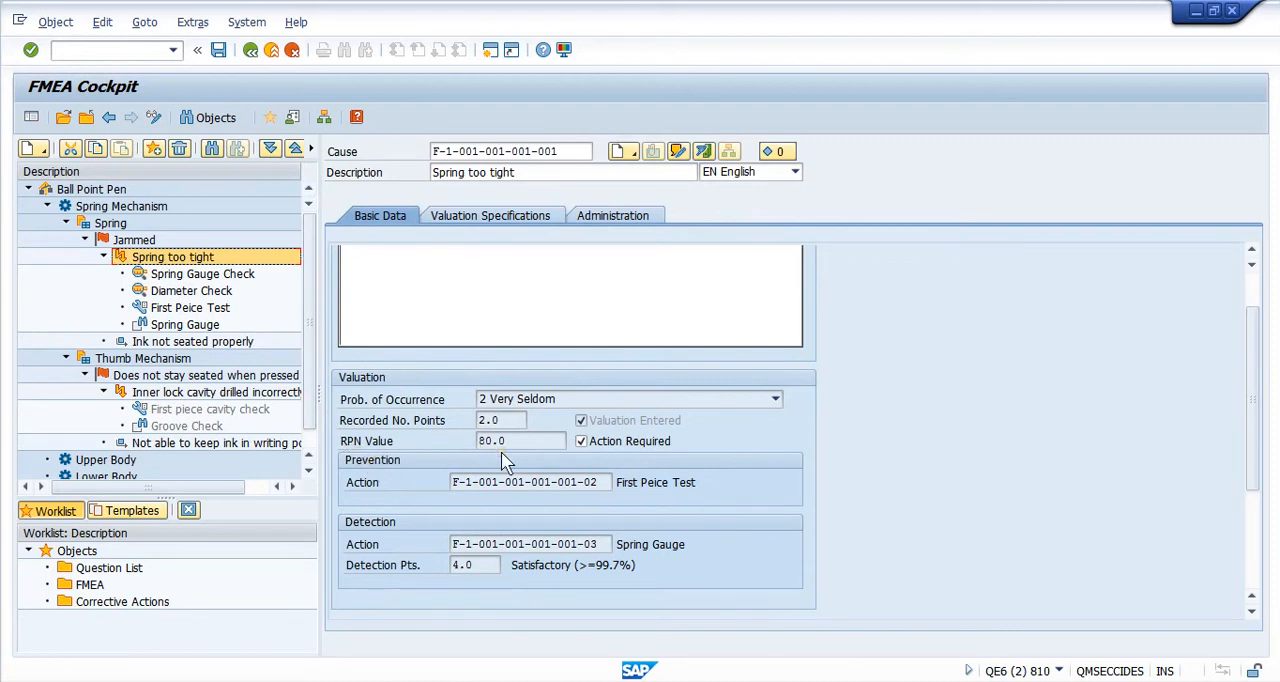
mouse_move(497, 462)
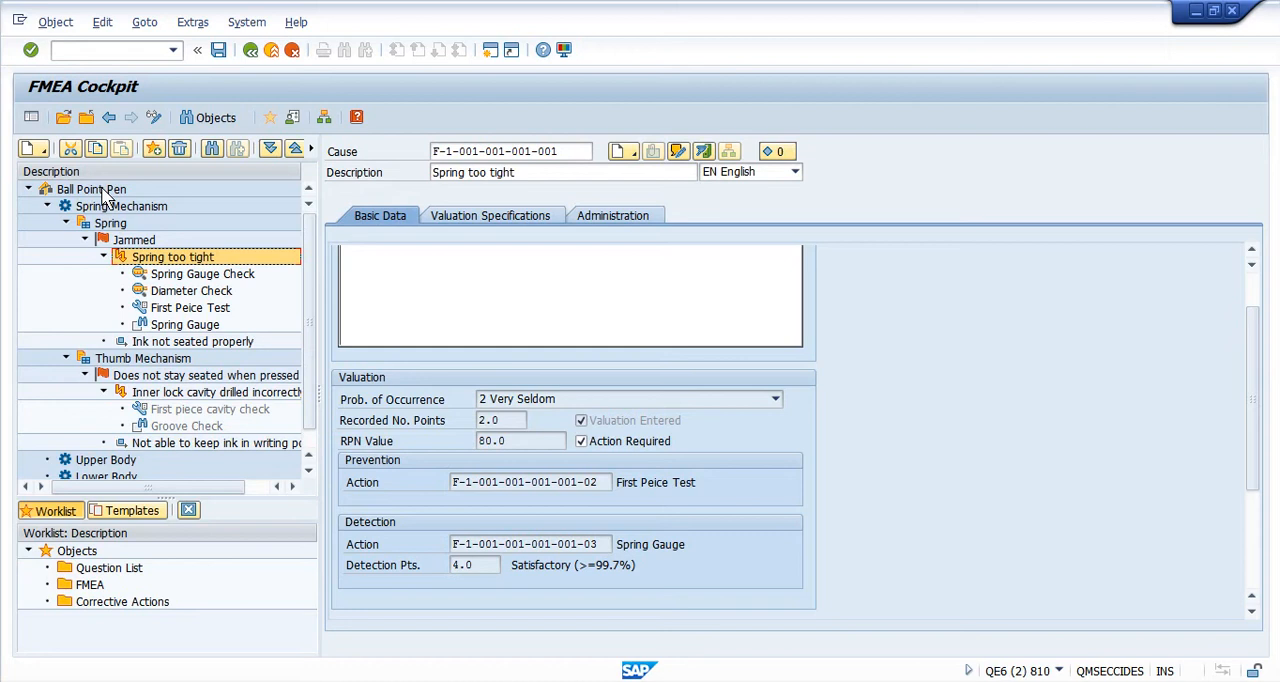
left_click(90, 189)
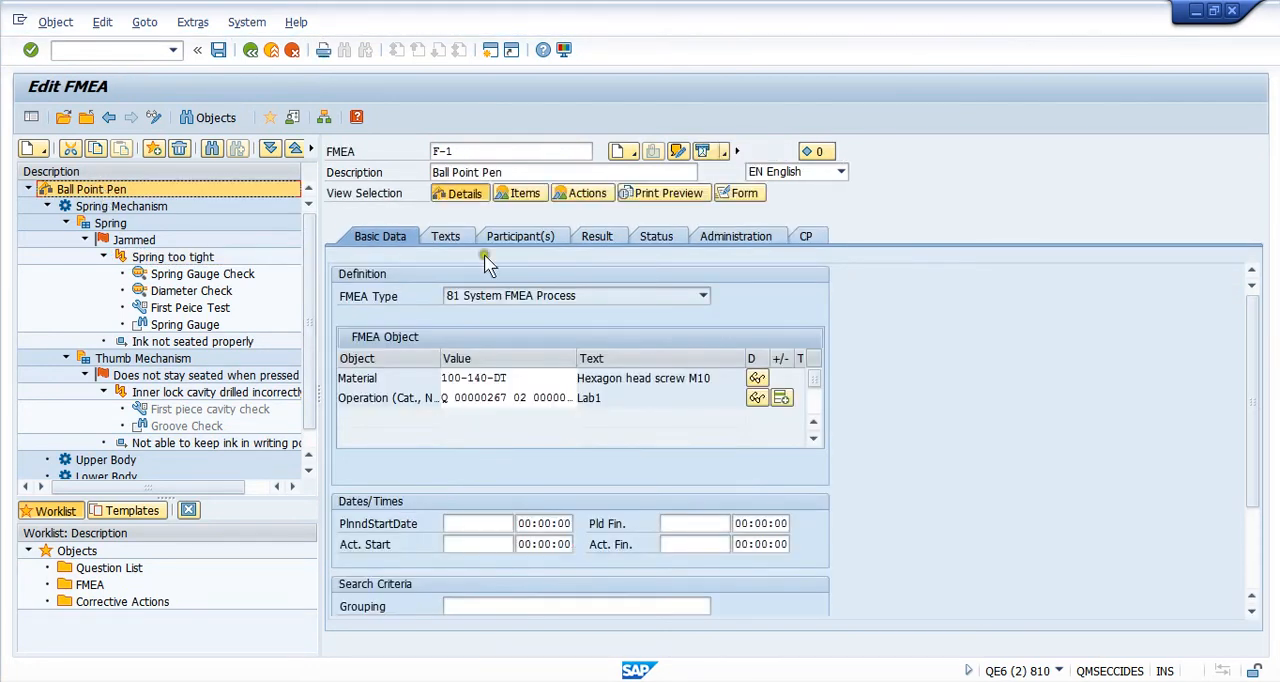
Review F-1's RPN result of 80, then list its linked control plans
left_click(596, 236)
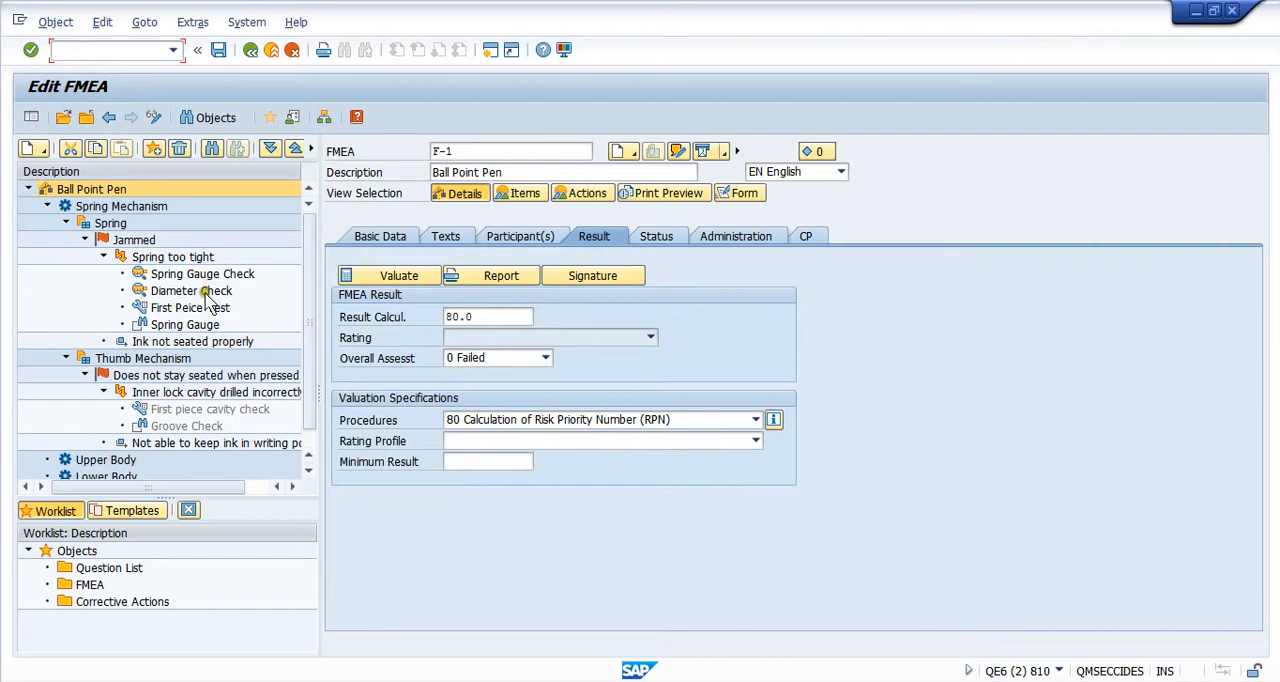
mouse_move(200, 320)
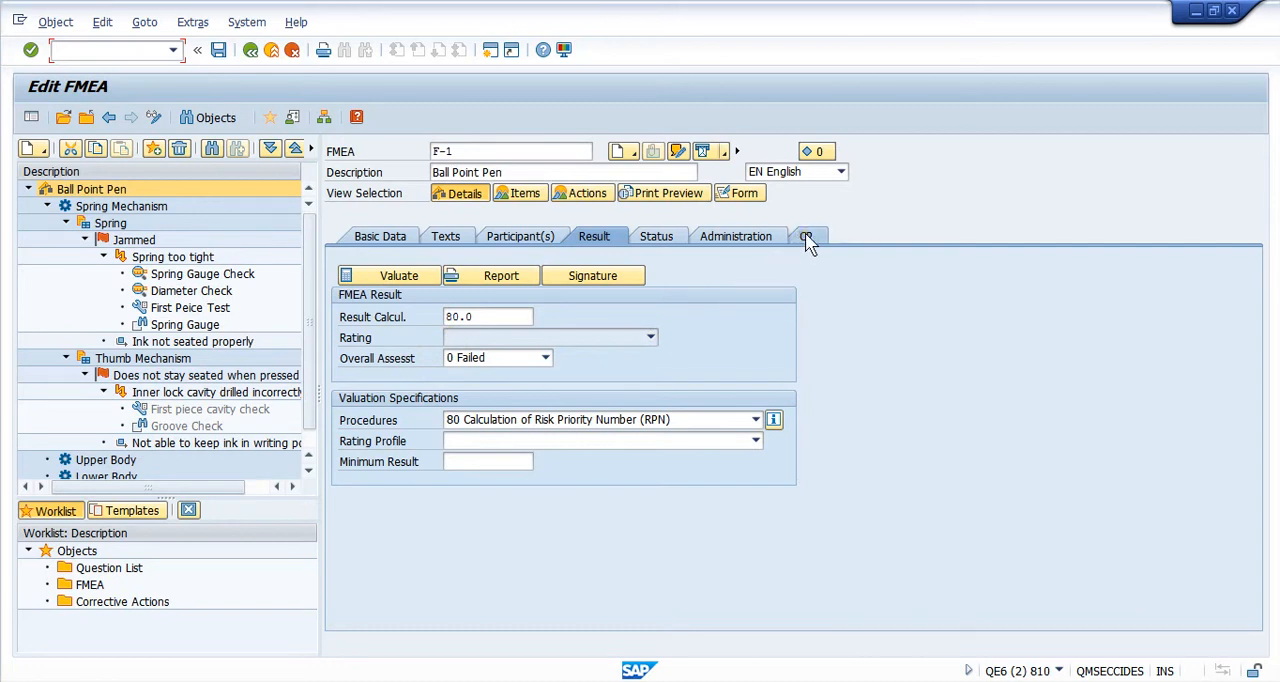
left_click(806, 236)
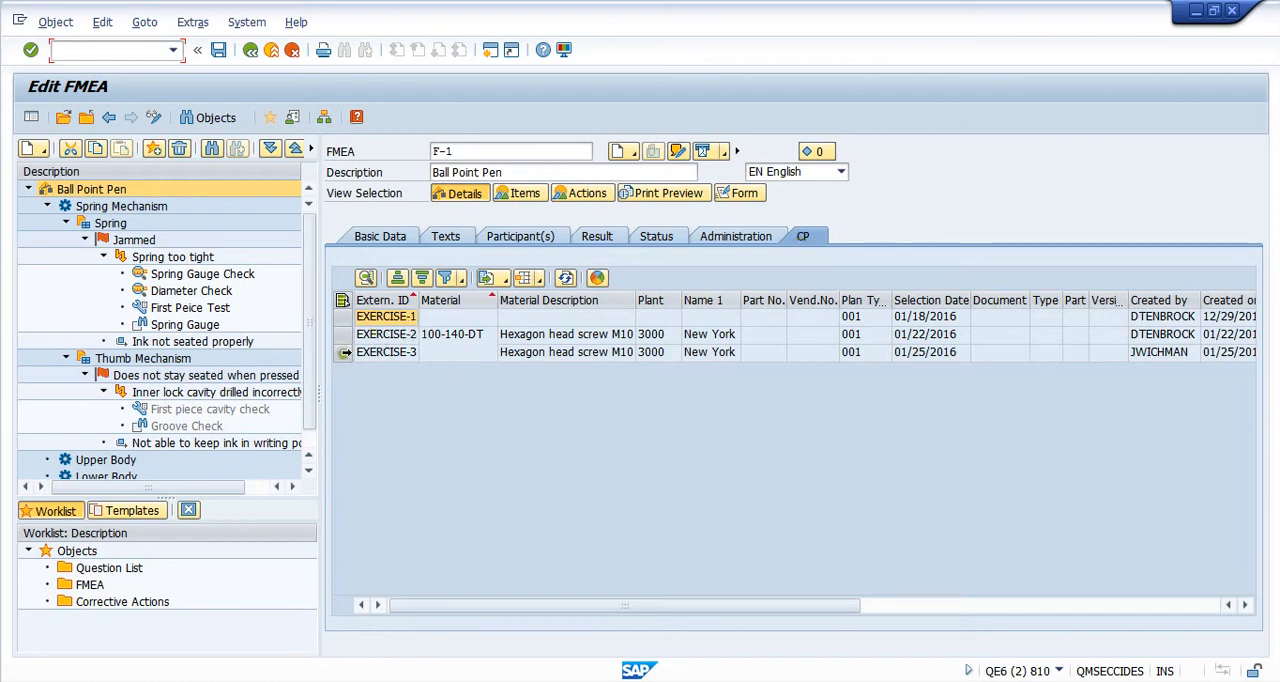
Select the EXERCISE-3 row in the CP table
left_click(386, 352)
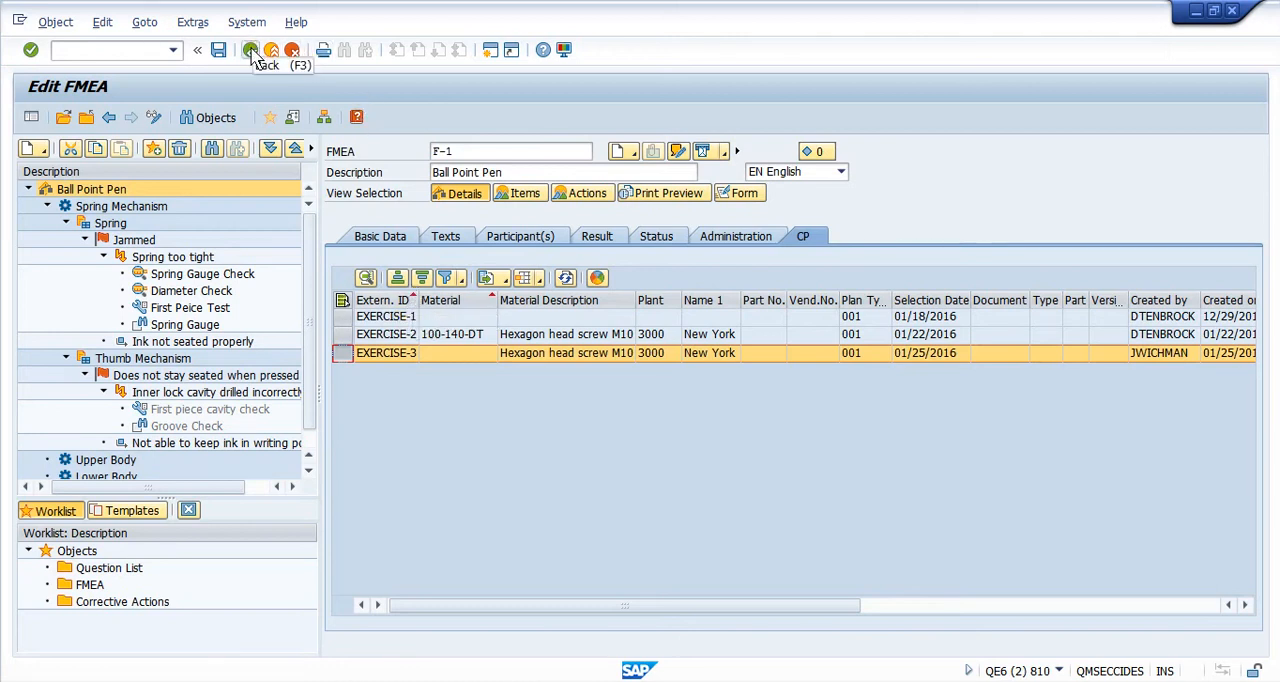
Exit the FMEA without saving, collapse the FMEA folder and launch the Control Plan transaction
left_click(251, 50)
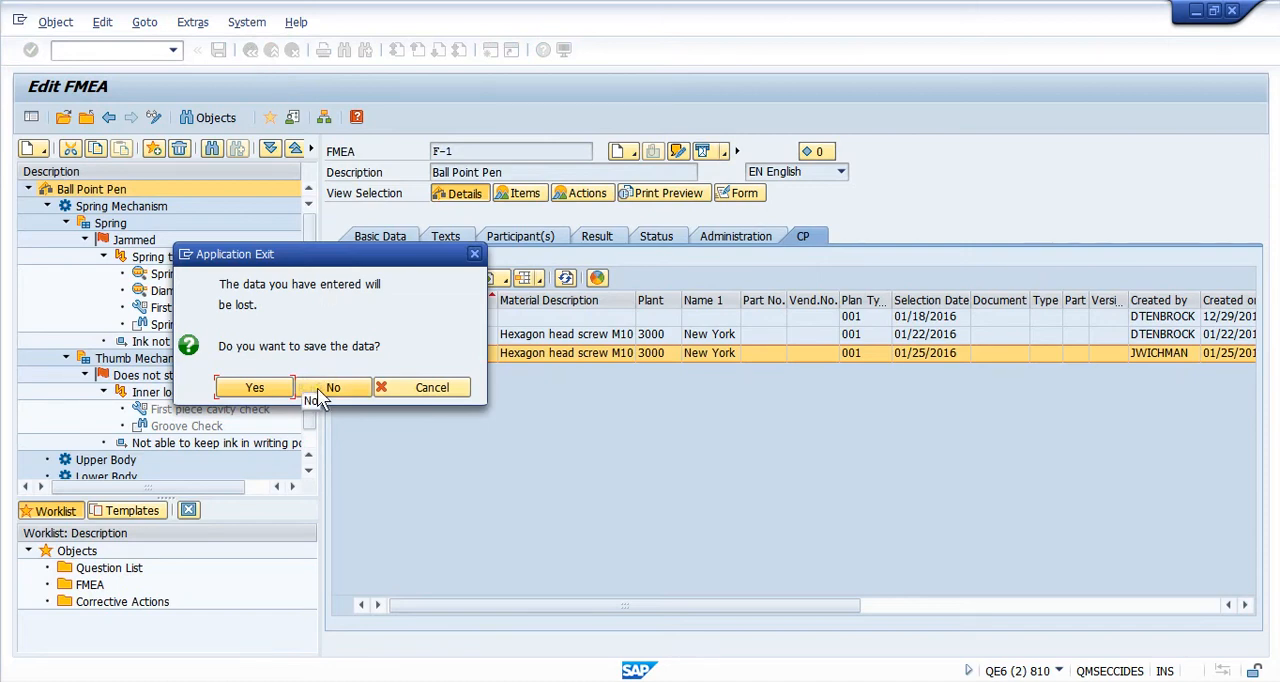
mouse_move(333, 387)
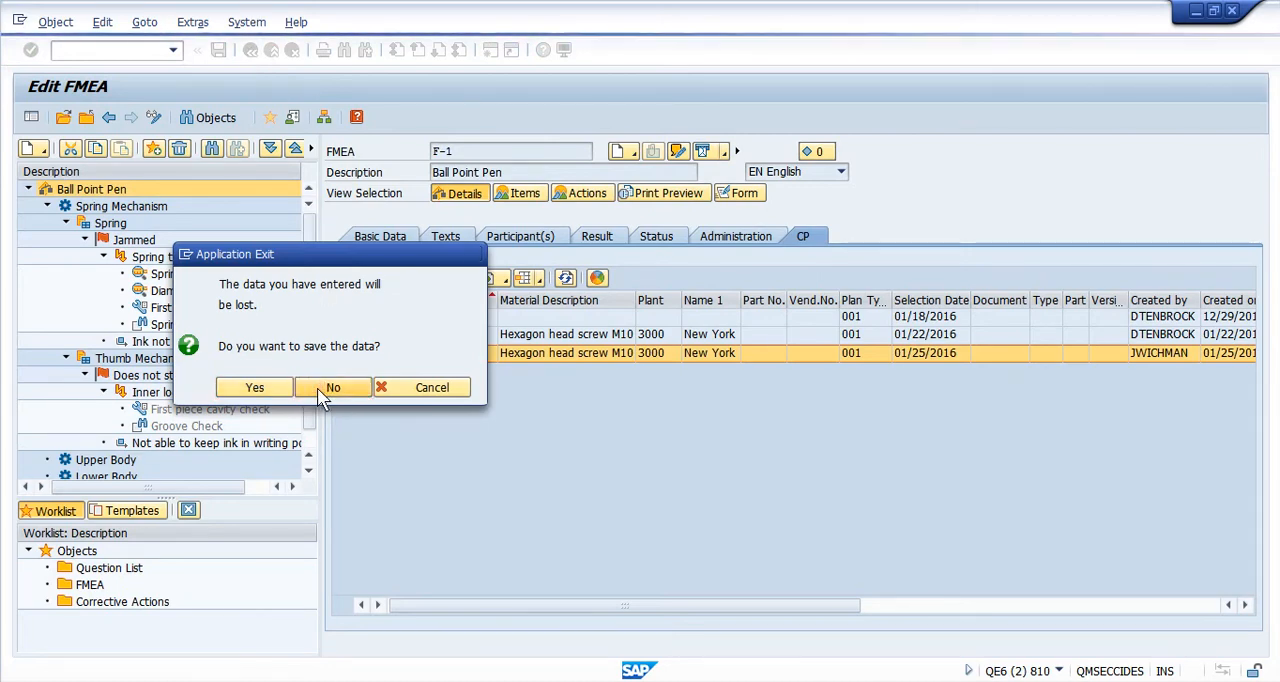
left_click(333, 387)
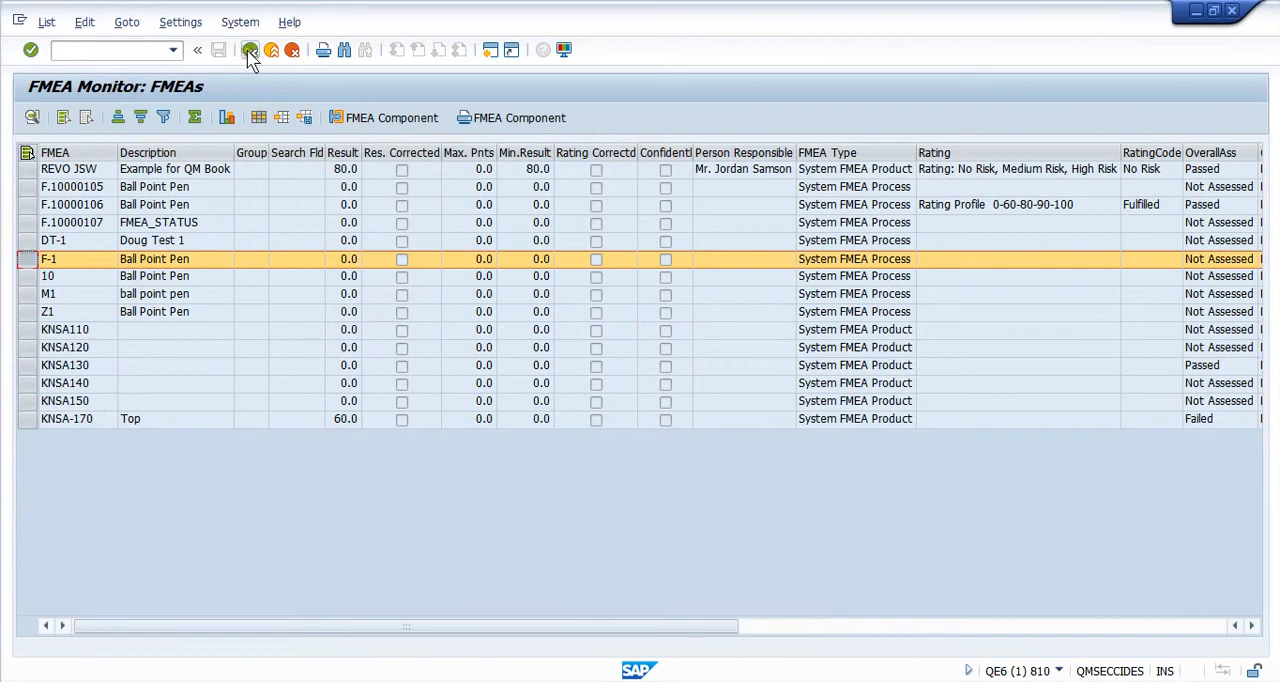
left_click(250, 50)
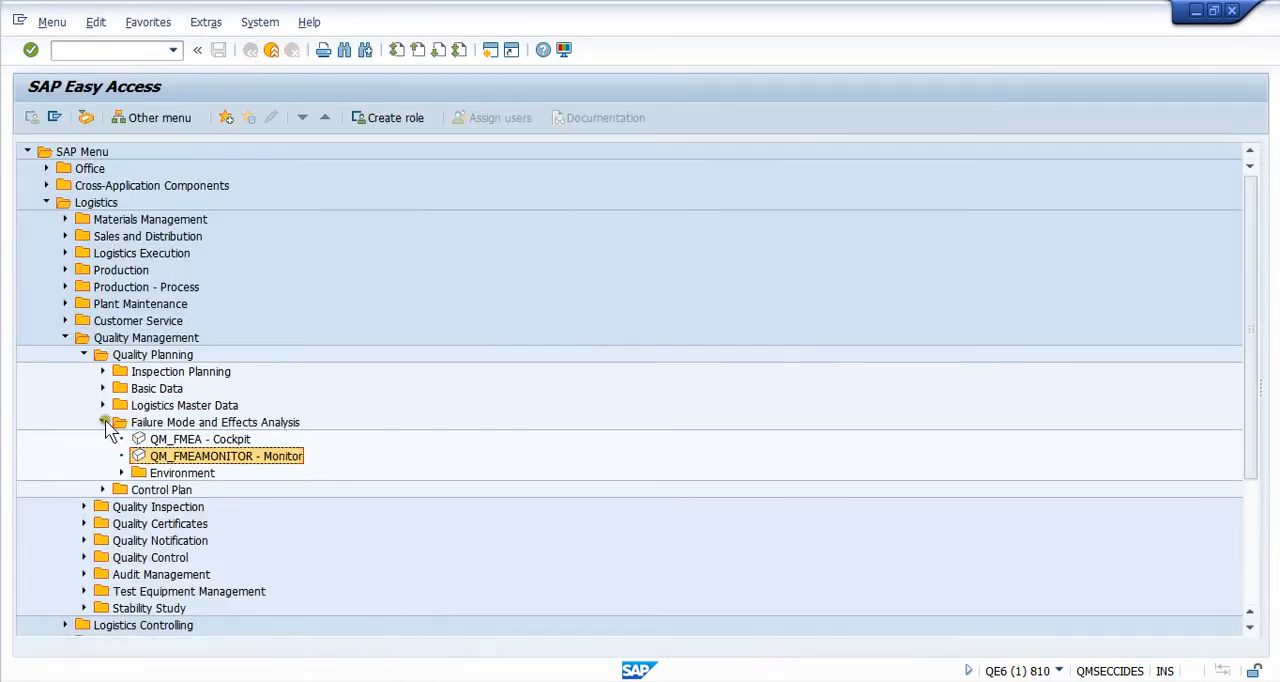
left_click(102, 421)
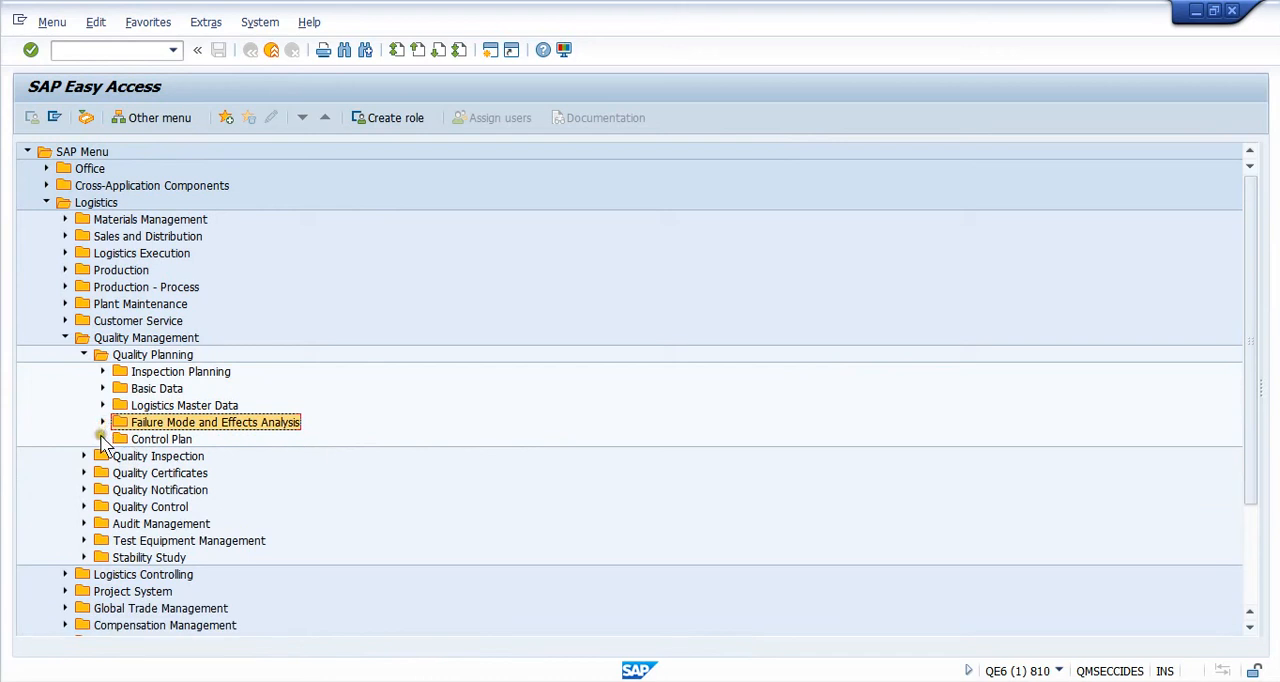
double_click(161, 439)
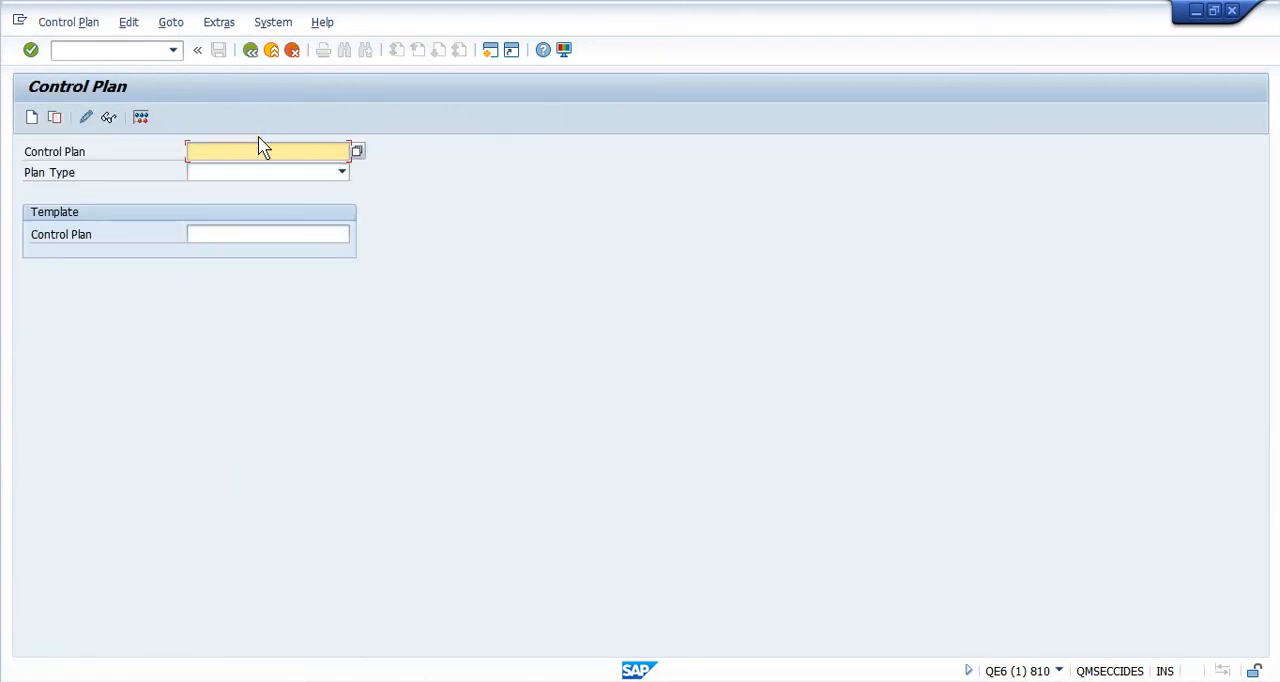
Choose Exercise-3 from the Control Plan field's history list
left_click(267, 151)
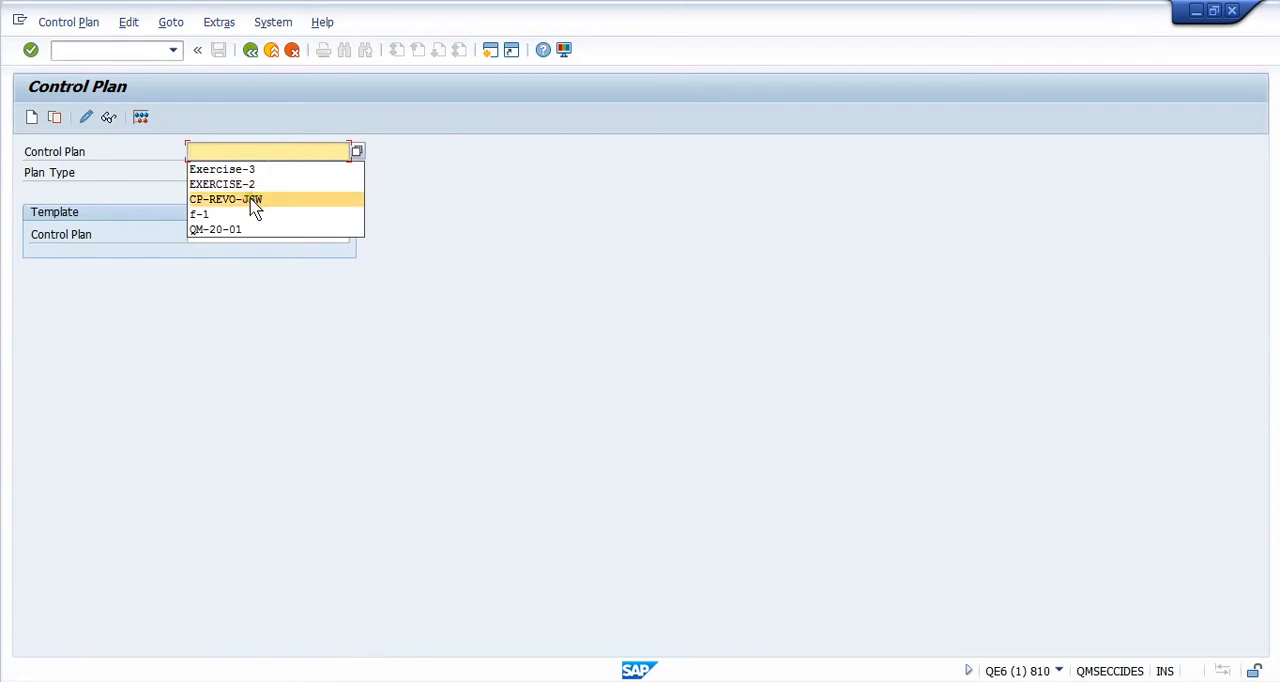
left_click(222, 168)
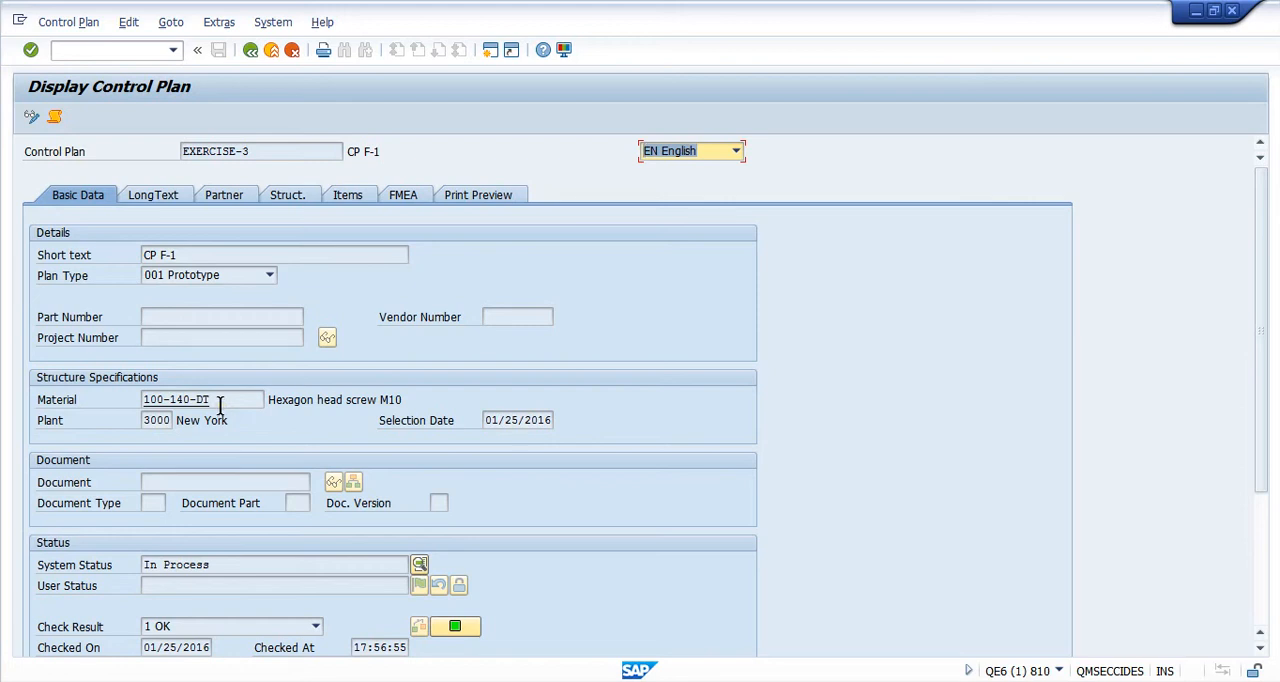
mouse_move(155, 438)
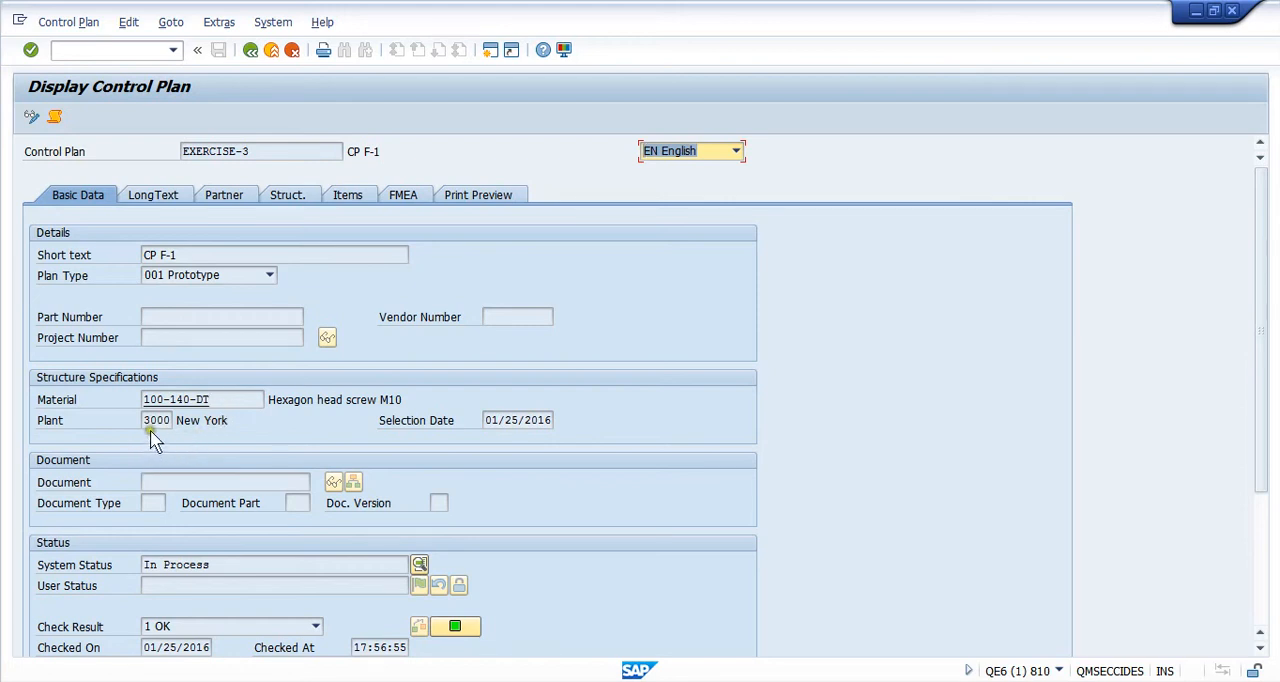
mouse_move(200, 438)
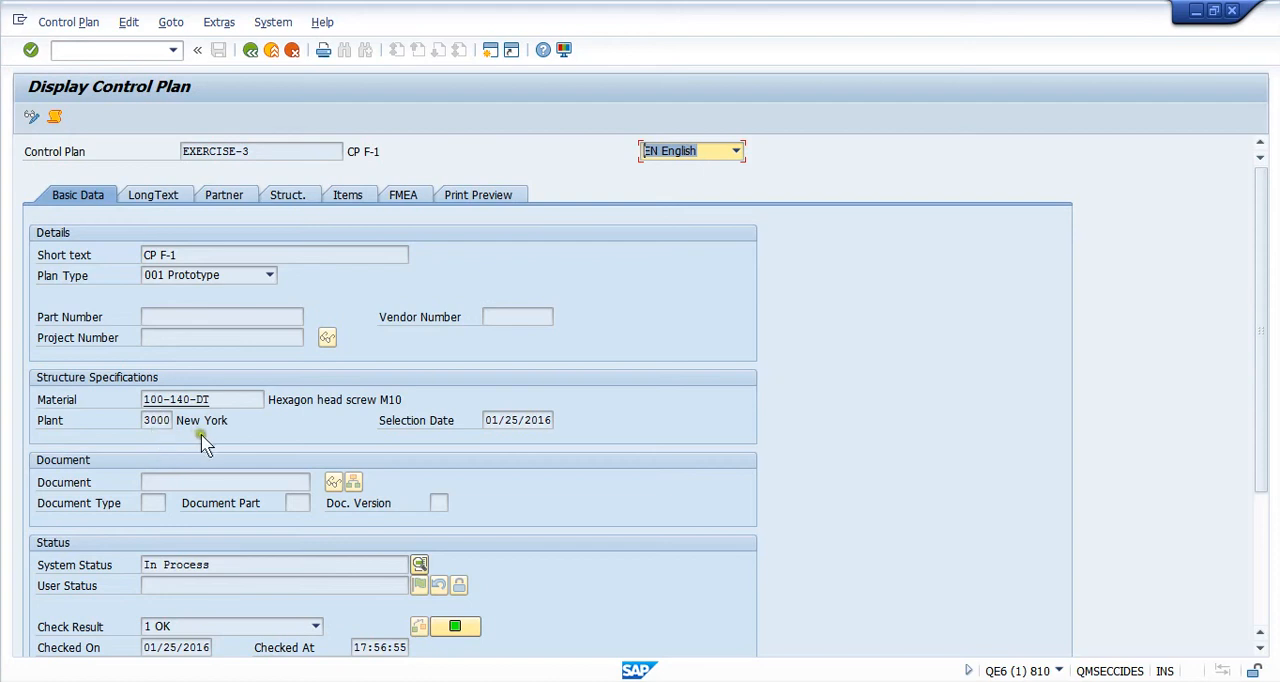
mouse_move(248, 468)
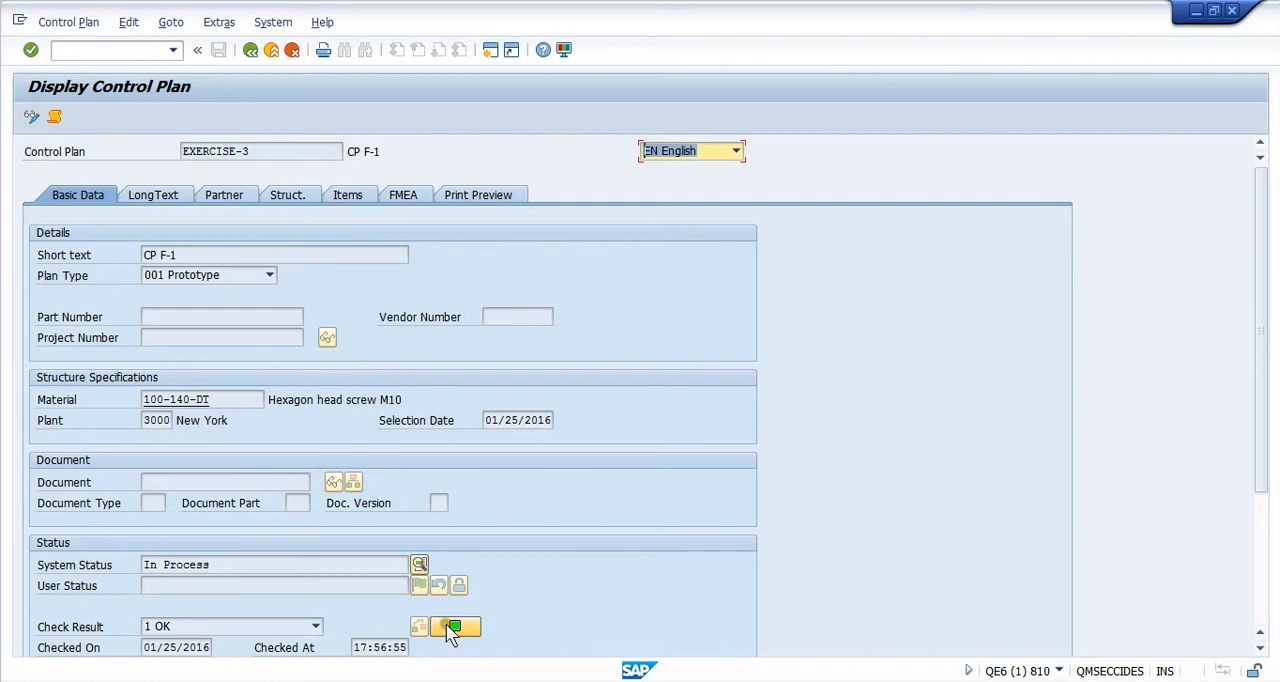
mouse_move(454, 628)
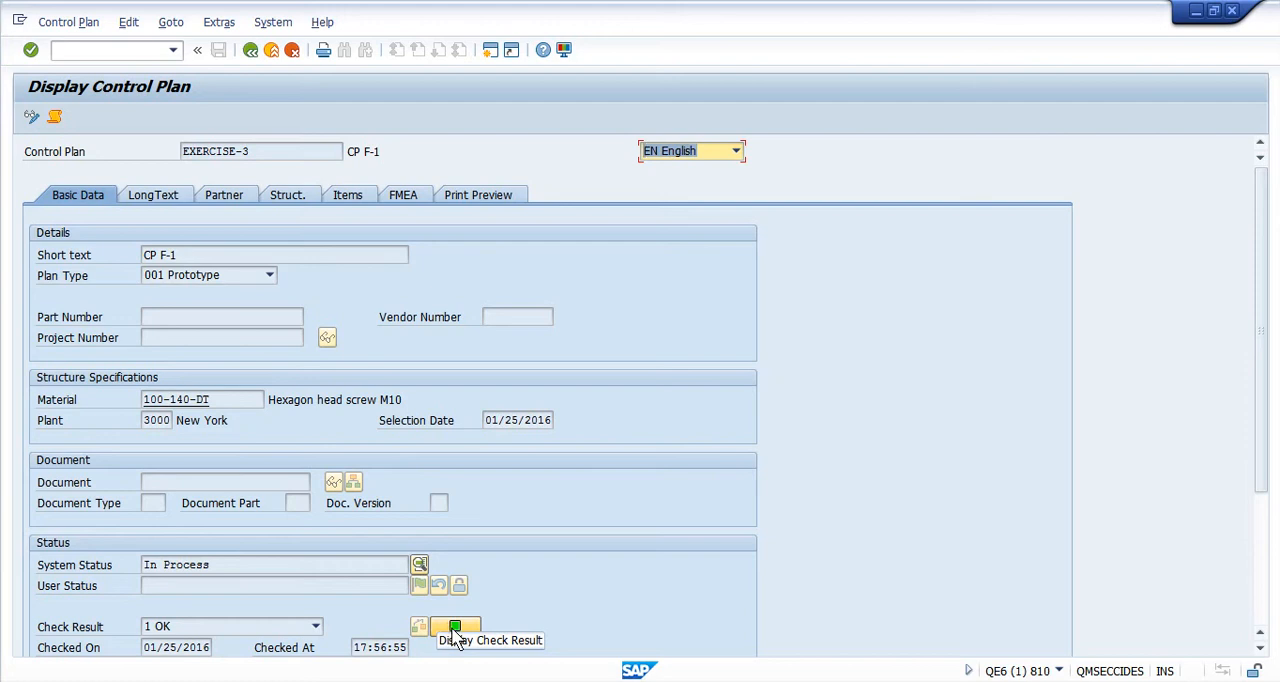
mouse_move(118, 420)
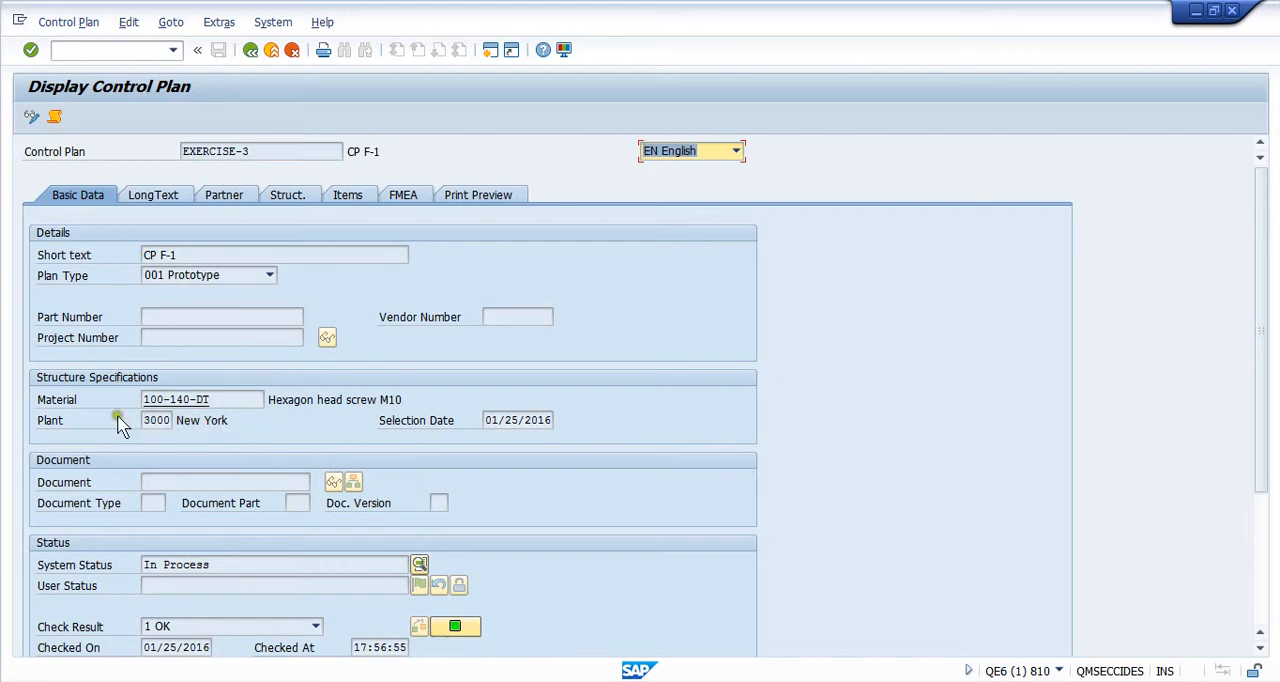
mouse_move(127, 432)
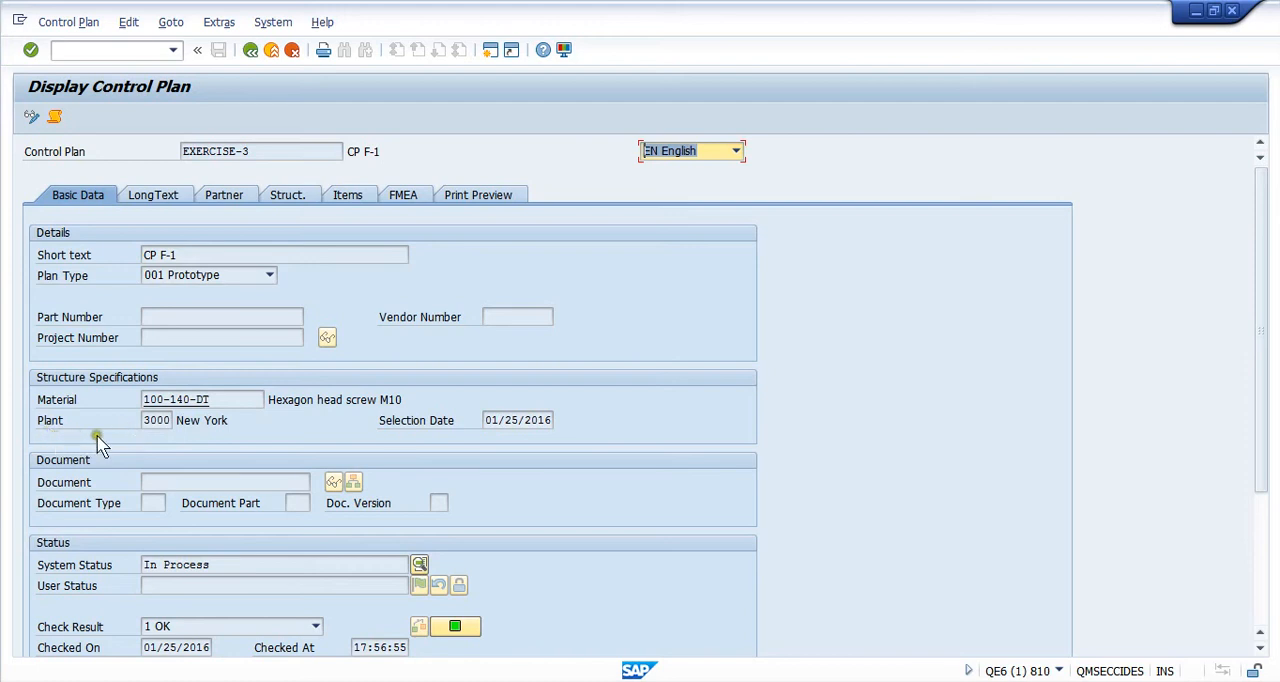
mouse_move(120, 448)
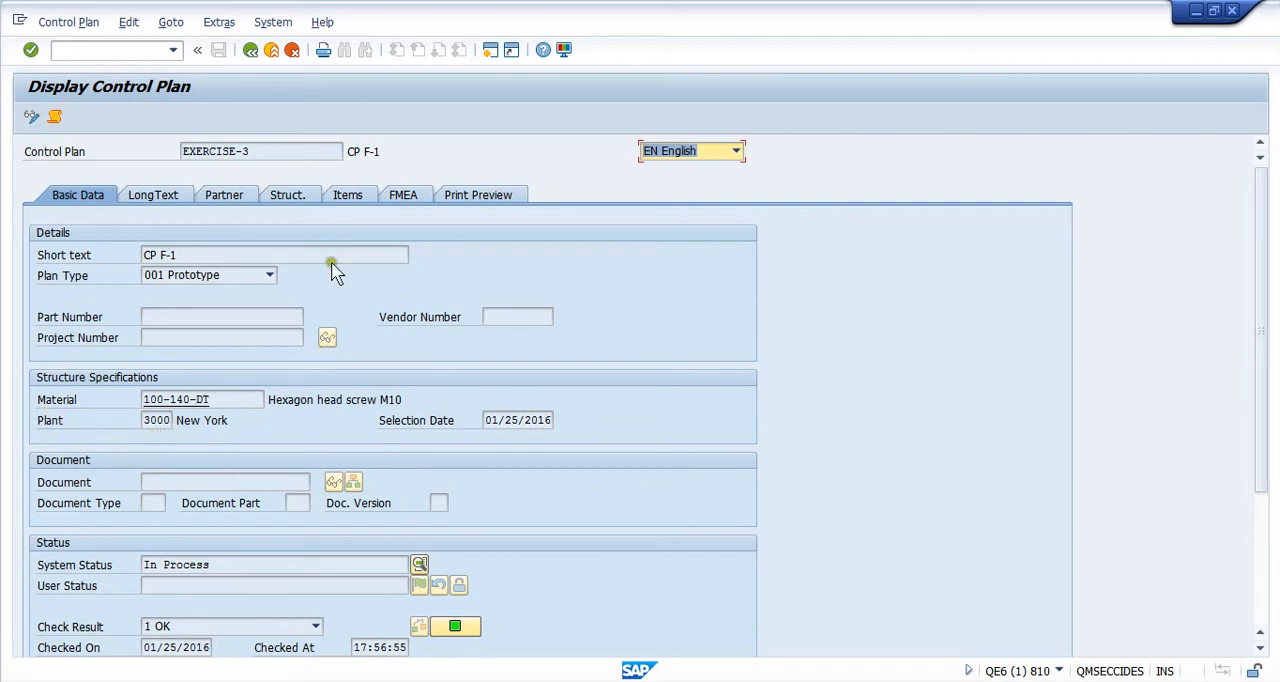
Switch to the Items tab of control plan EXERCISE-3
left_click(344, 195)
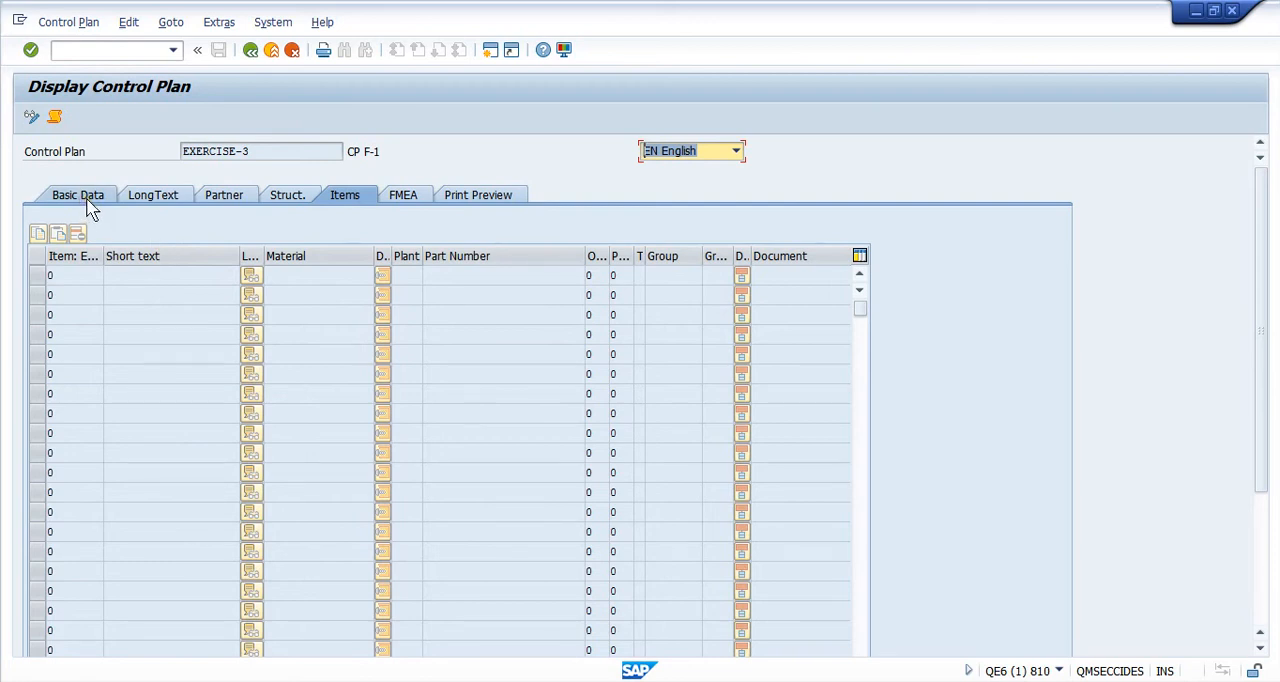
mouse_move(410, 210)
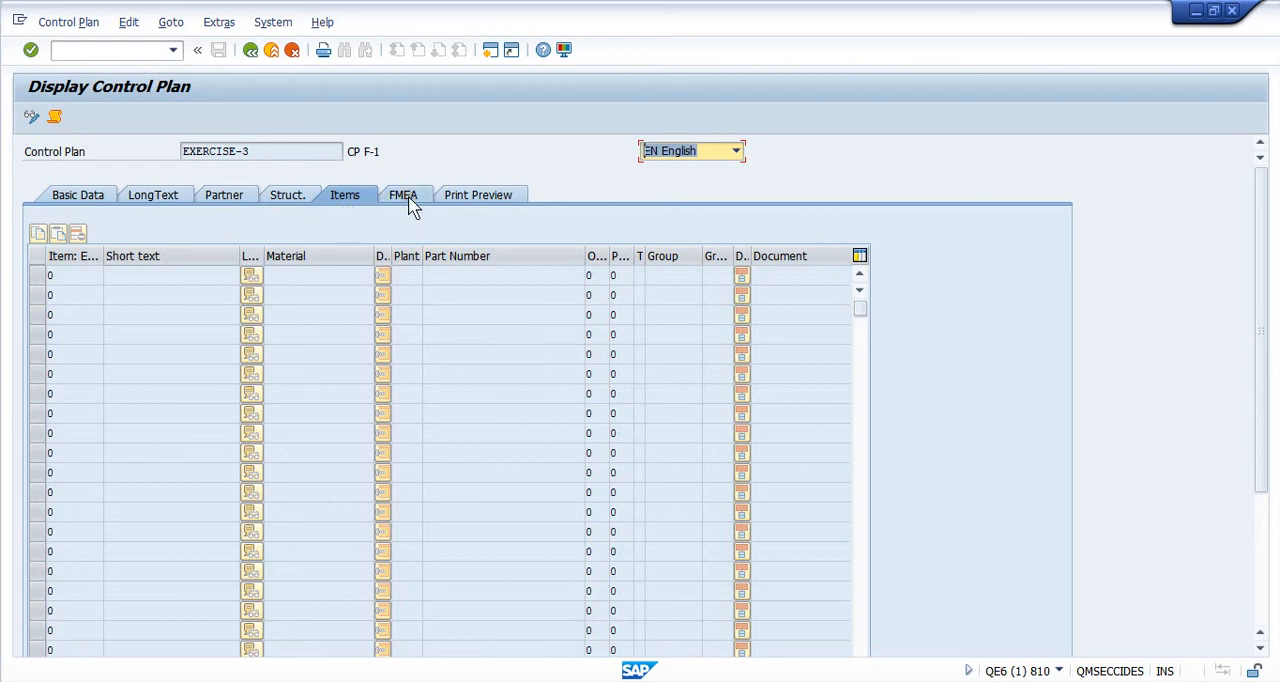
Open the FMEA tab of EXERCISE-3 to view FMEA F-1 Ball Point Pen and its status lights
left_click(401, 194)
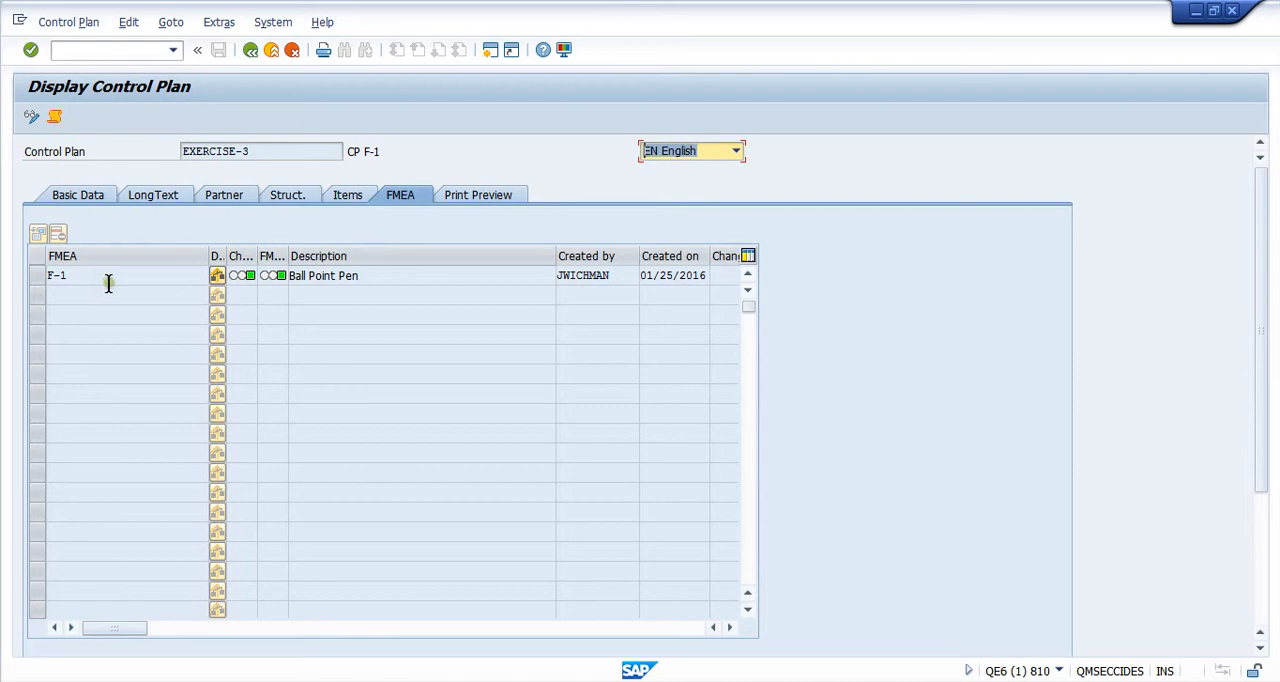
mouse_move(145, 277)
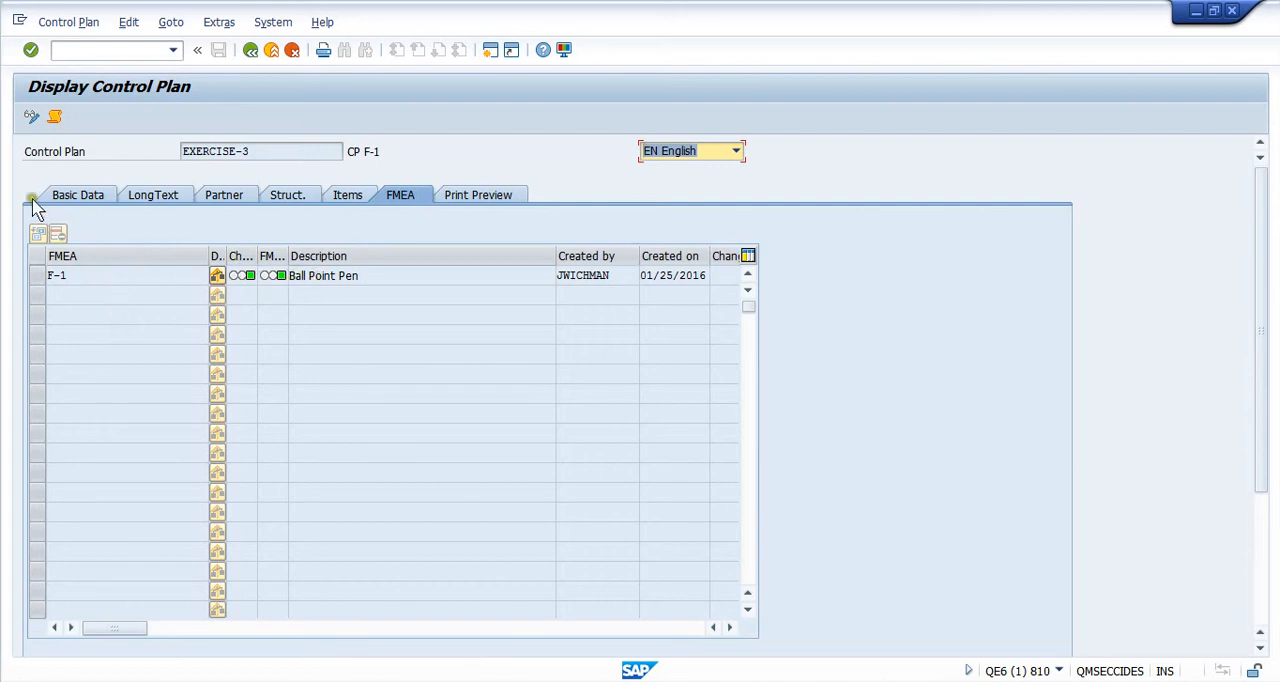
mouse_move(32, 117)
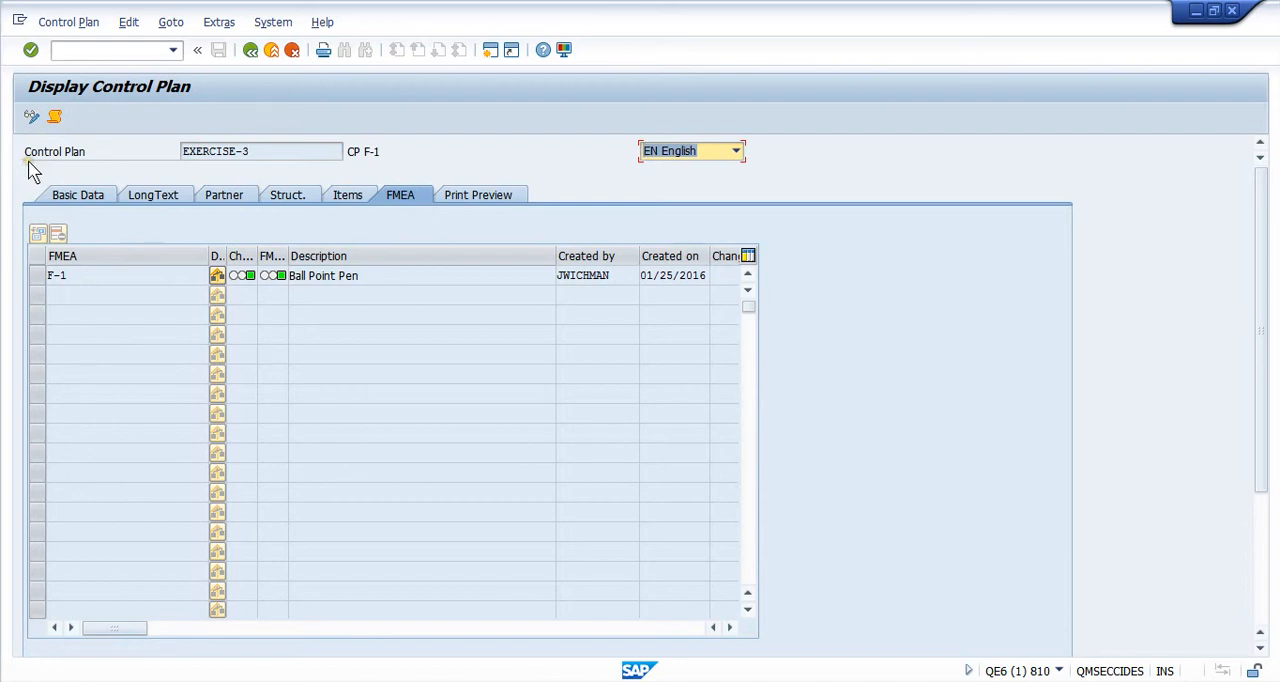
mouse_move(32, 117)
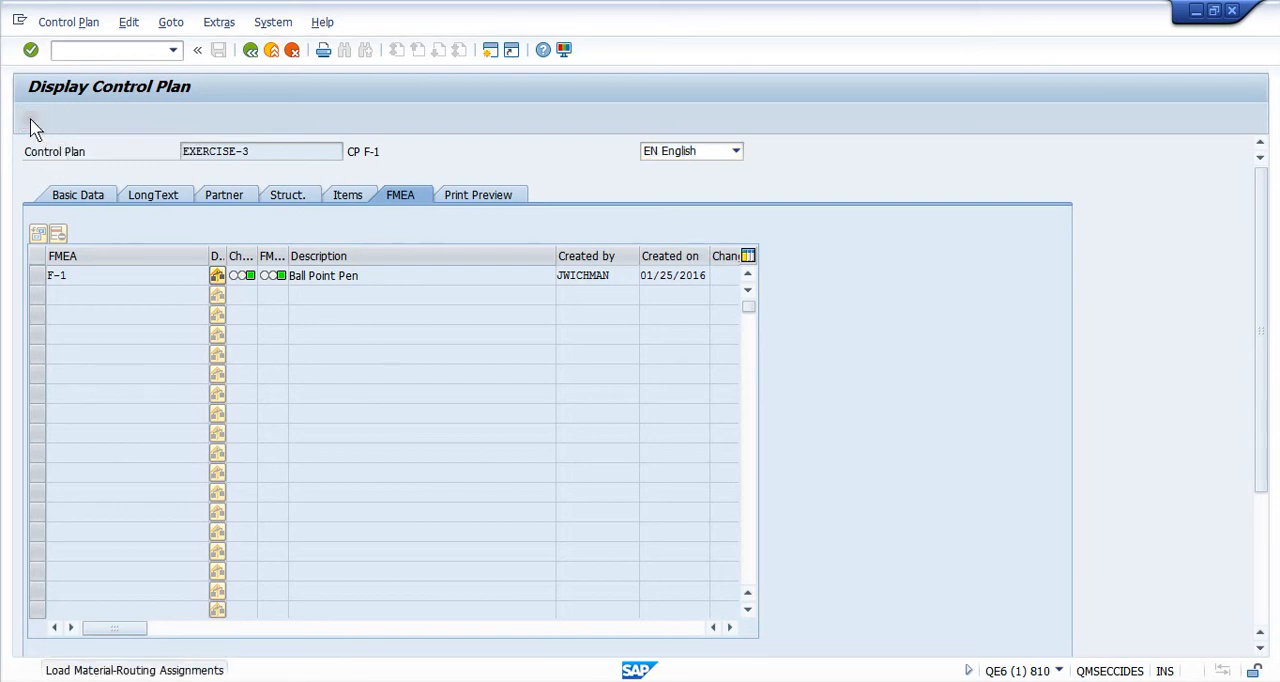
Toggle EXERCISE-3 from Display to Change Control Plan mode
left_click(32, 117)
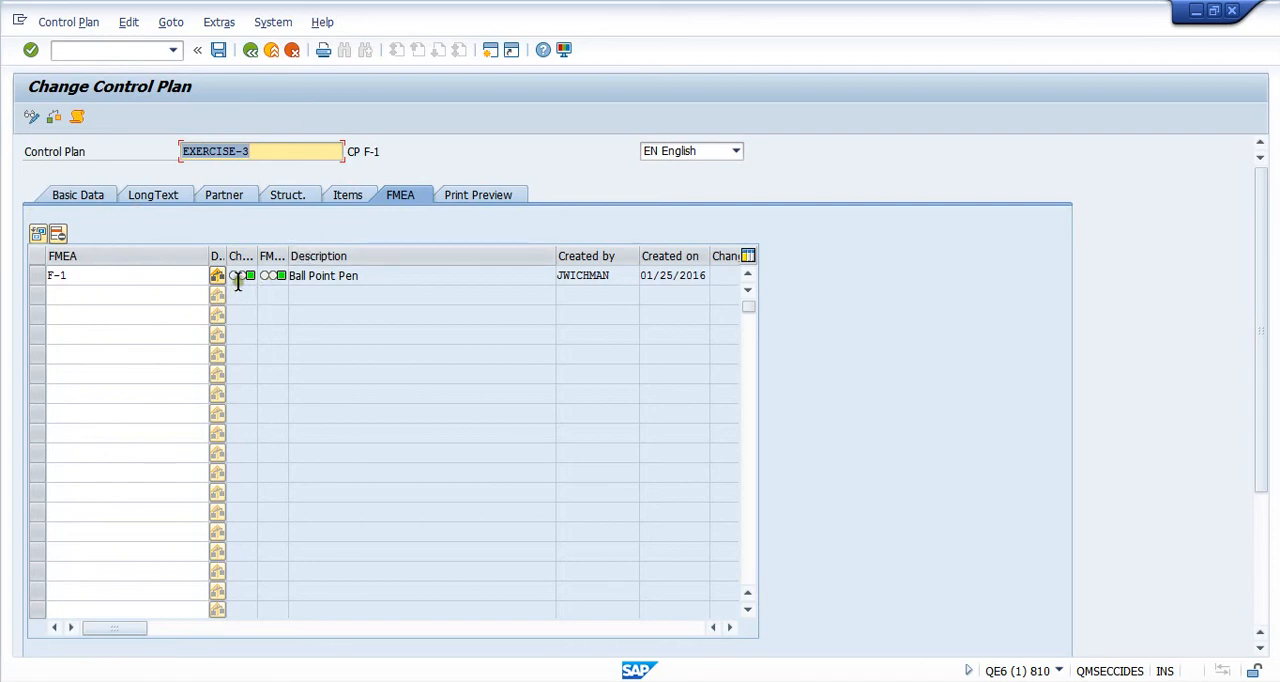
mouse_move(232, 276)
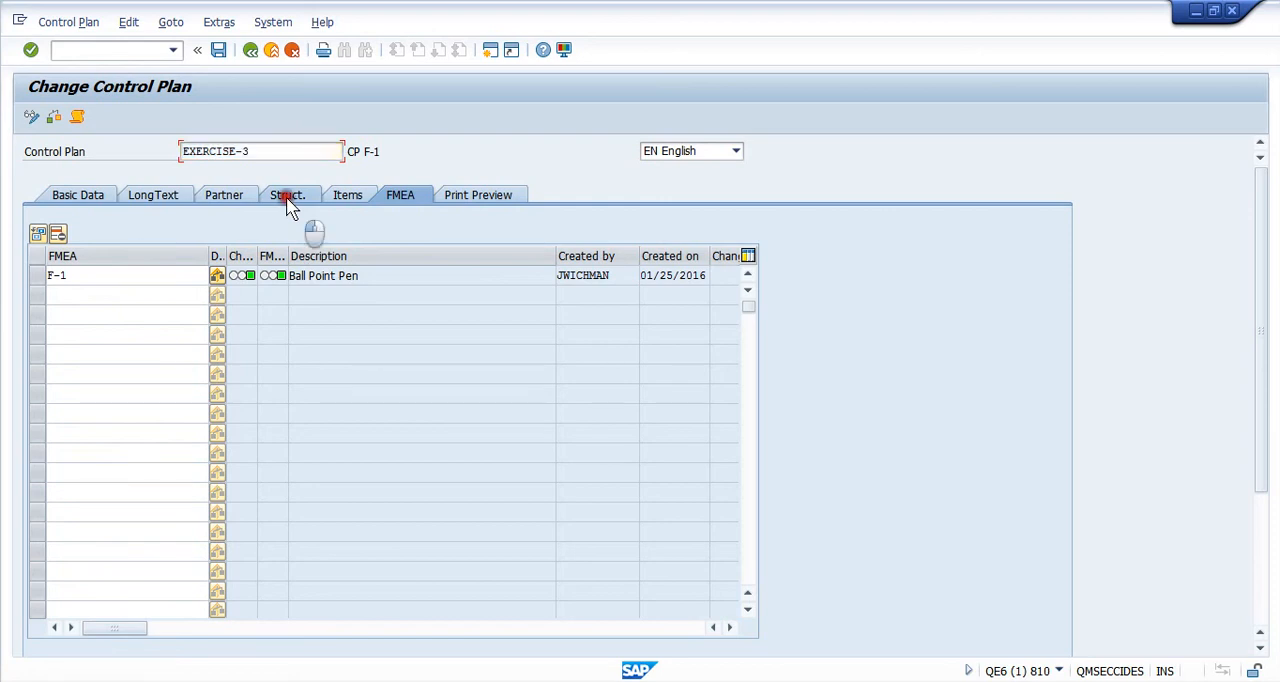
On the Struct. tab, expand the whole EXERCISE-3 tree, then collapse the two lower repeated branches
left_click(287, 194)
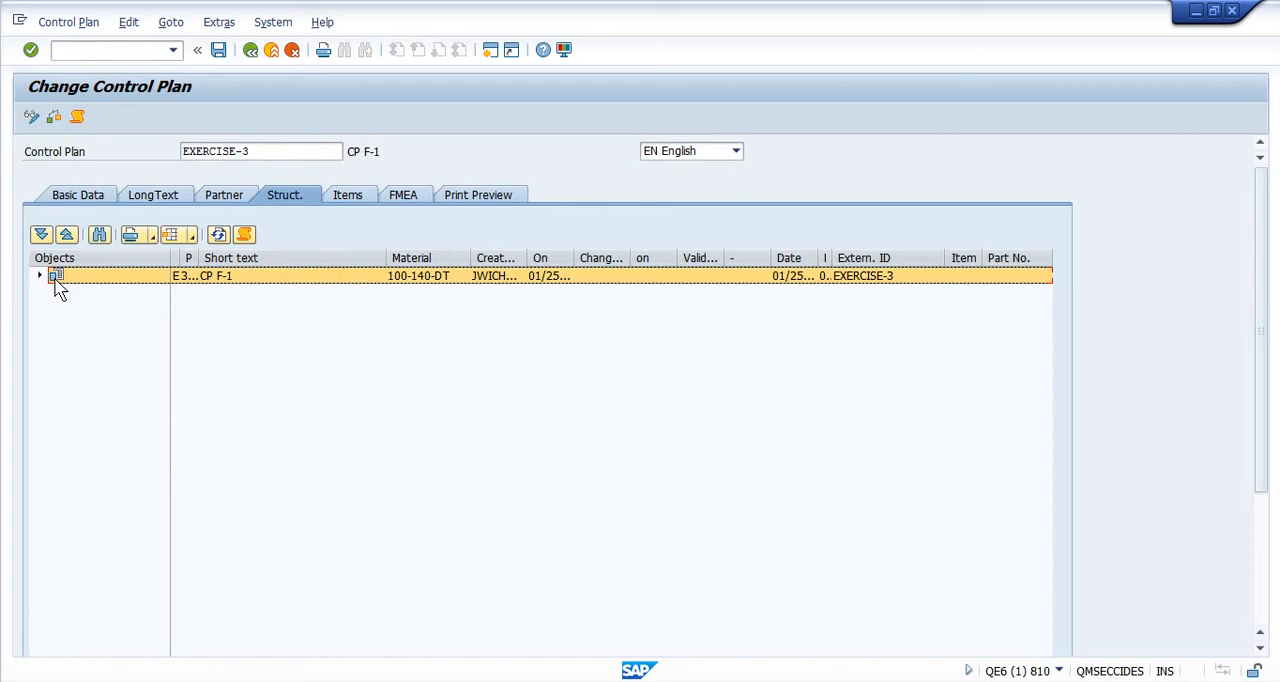
mouse_move(41, 234)
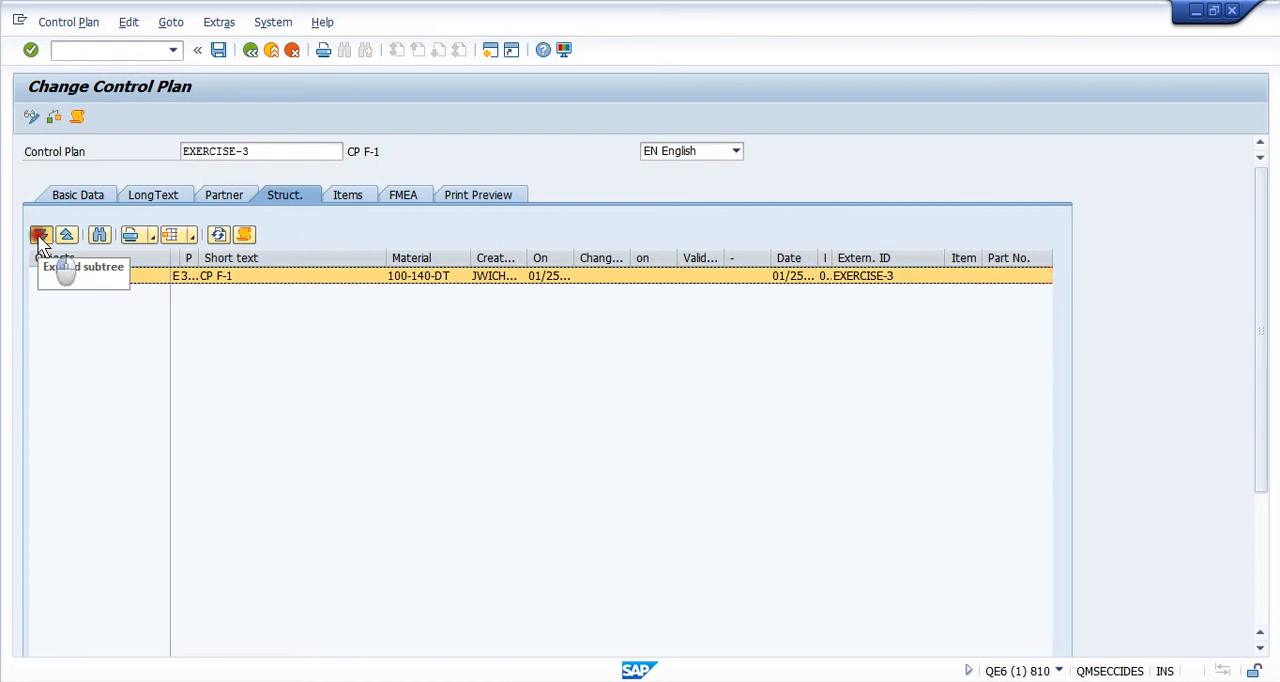
left_click(41, 234)
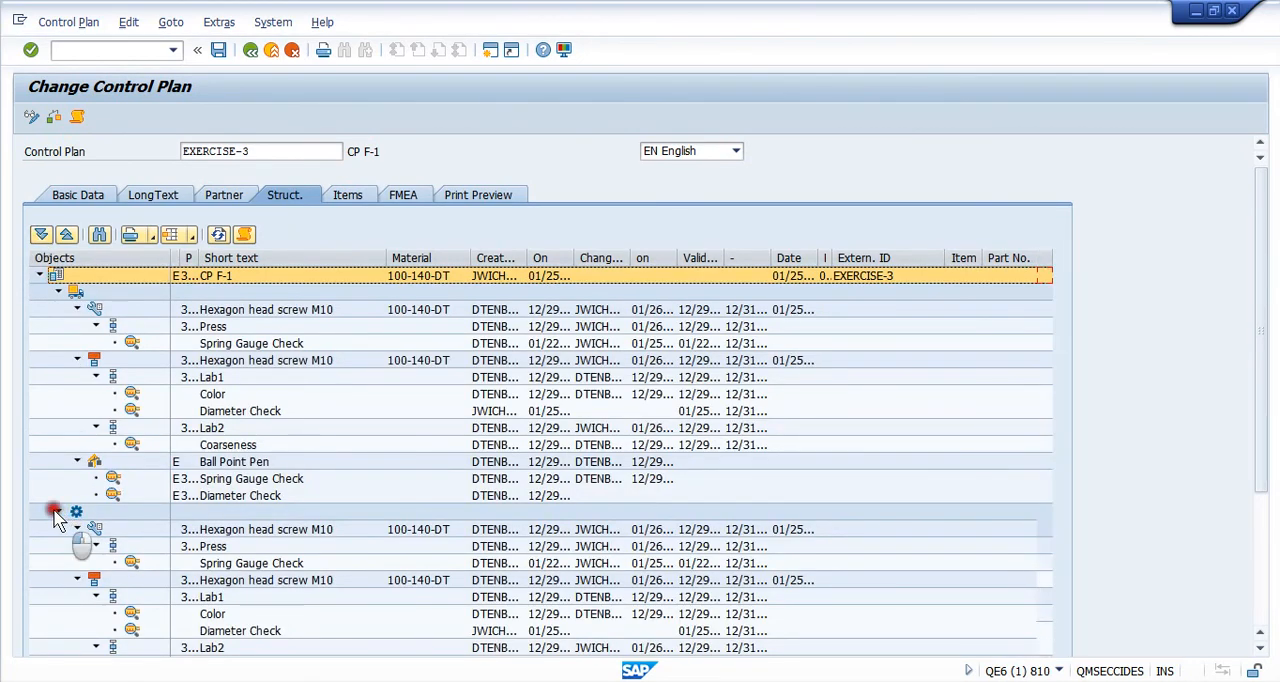
left_click(57, 511)
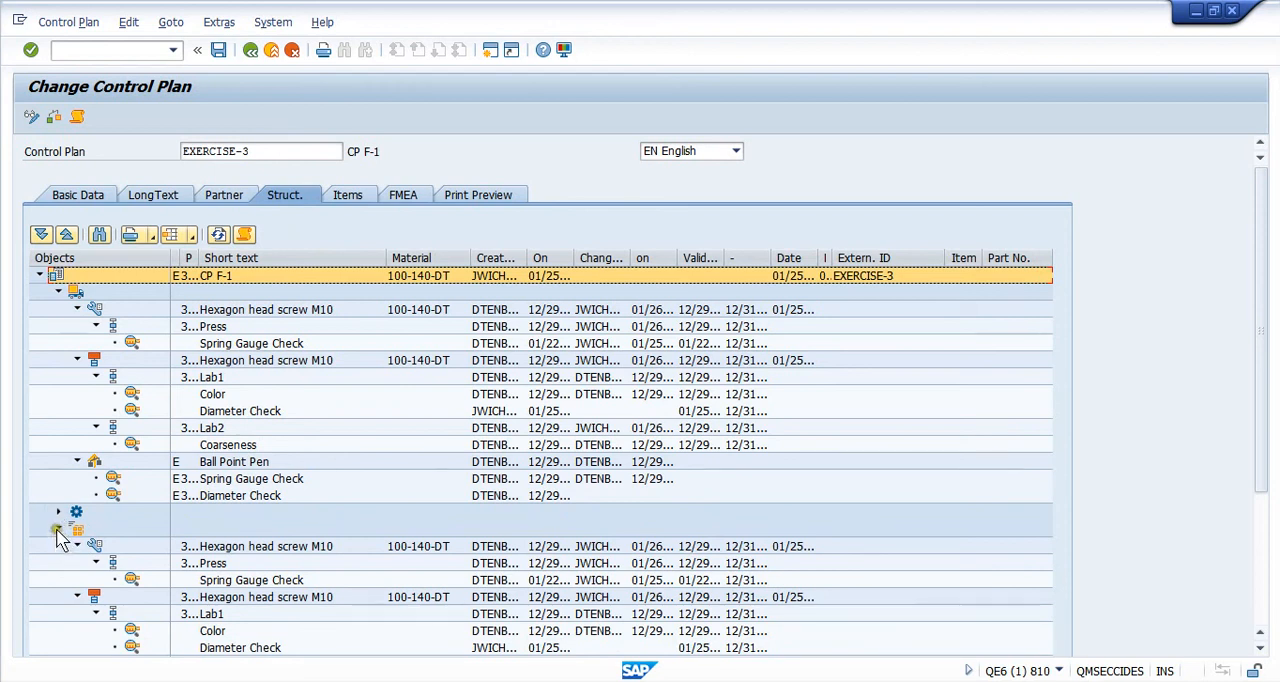
left_click(57, 511)
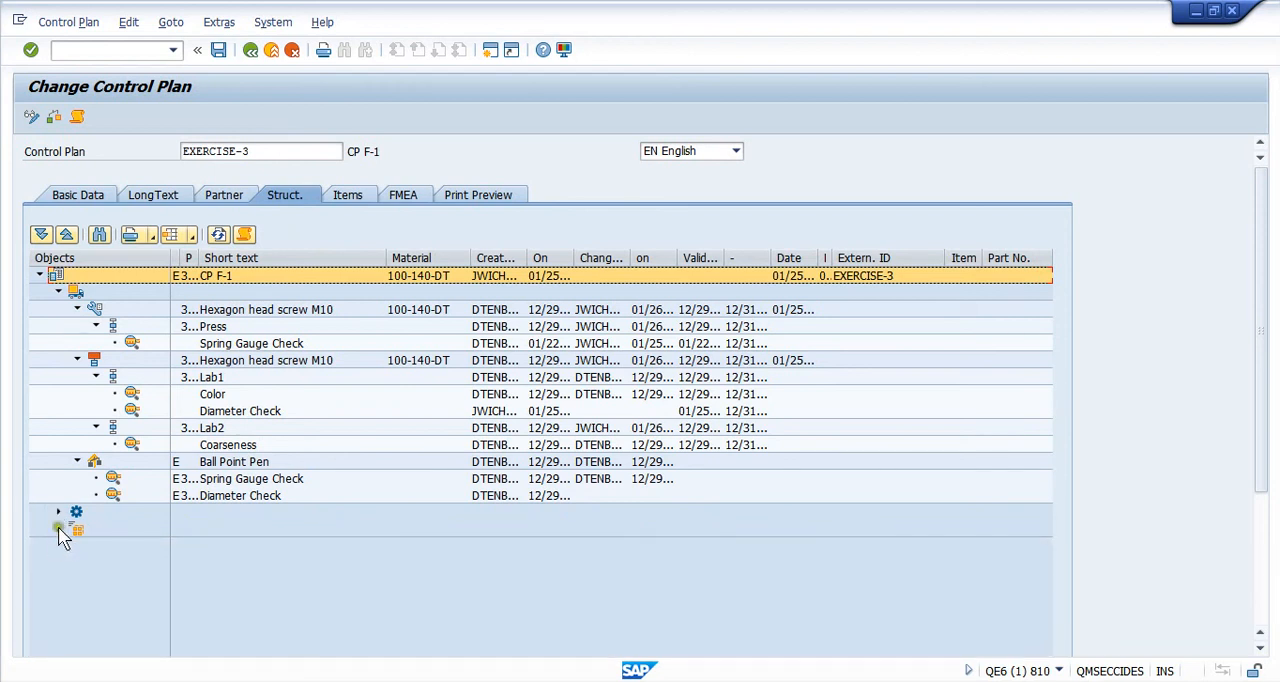
mouse_move(94, 461)
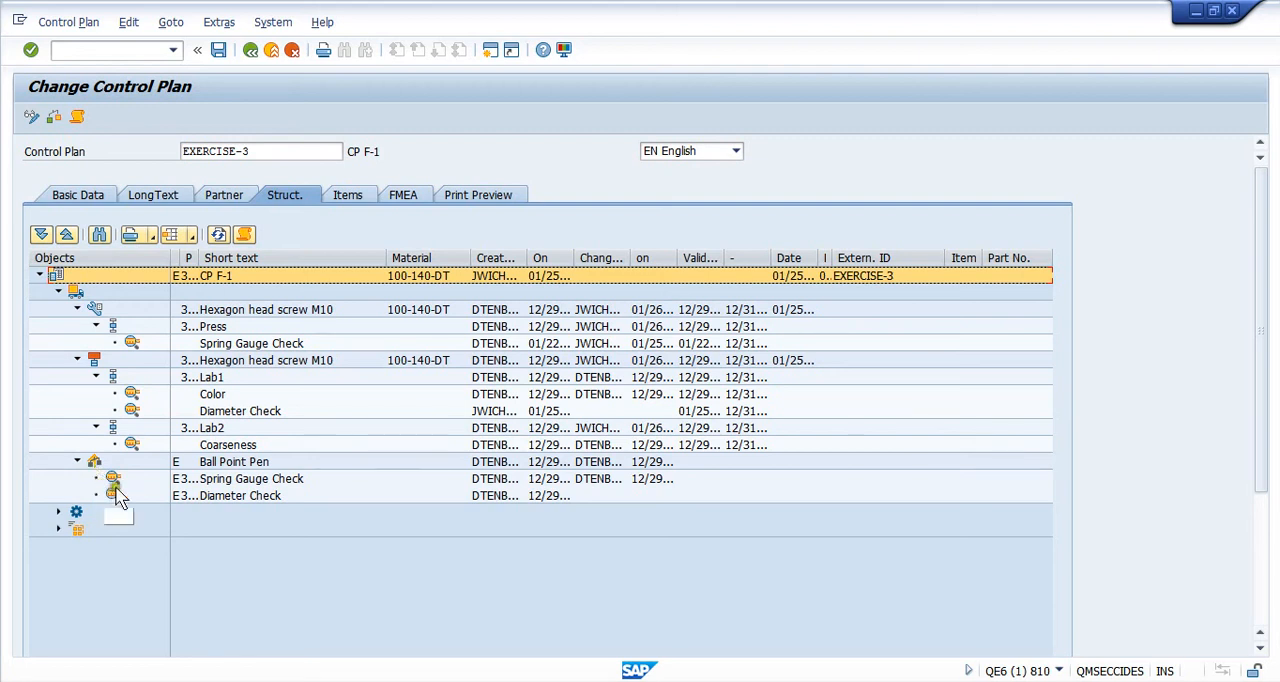
mouse_move(113, 497)
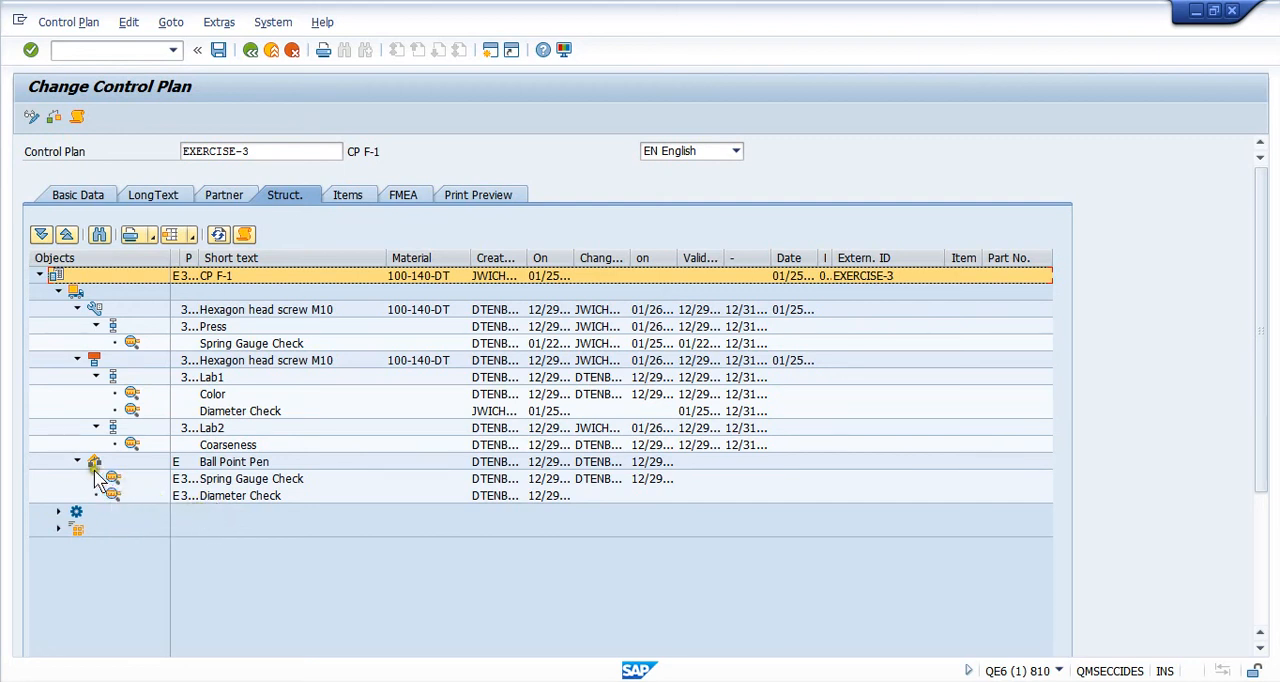
mouse_move(95, 462)
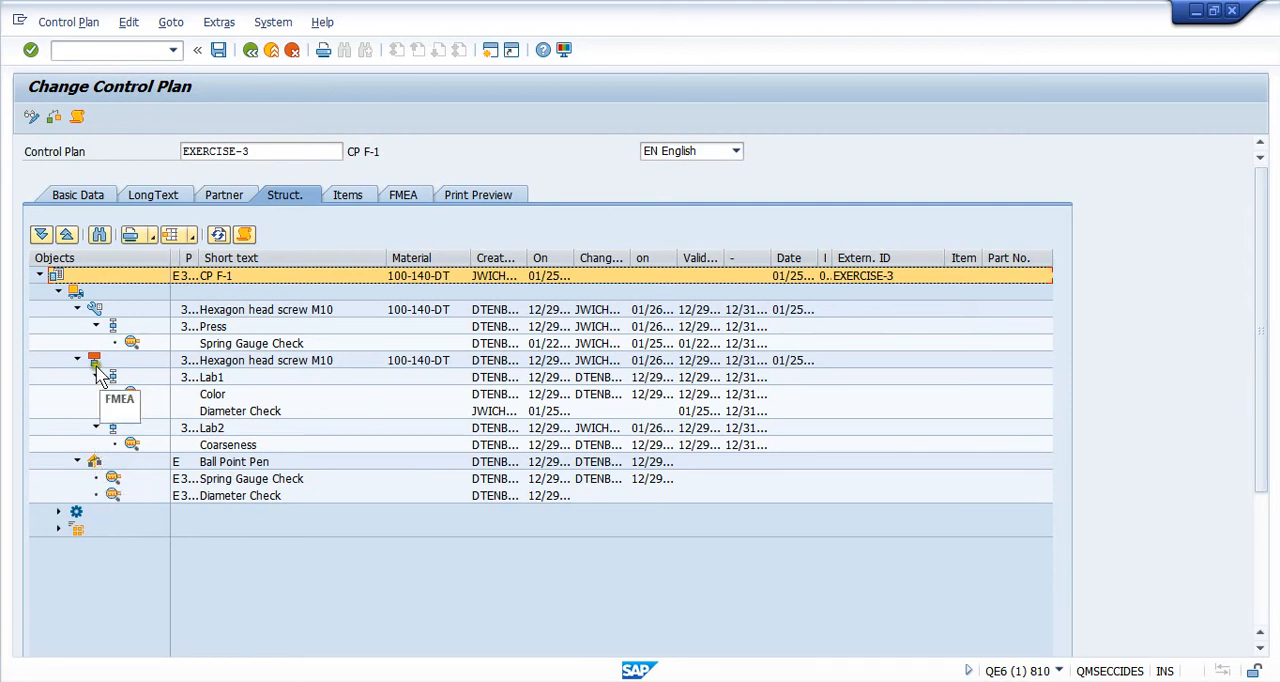
mouse_move(95, 377)
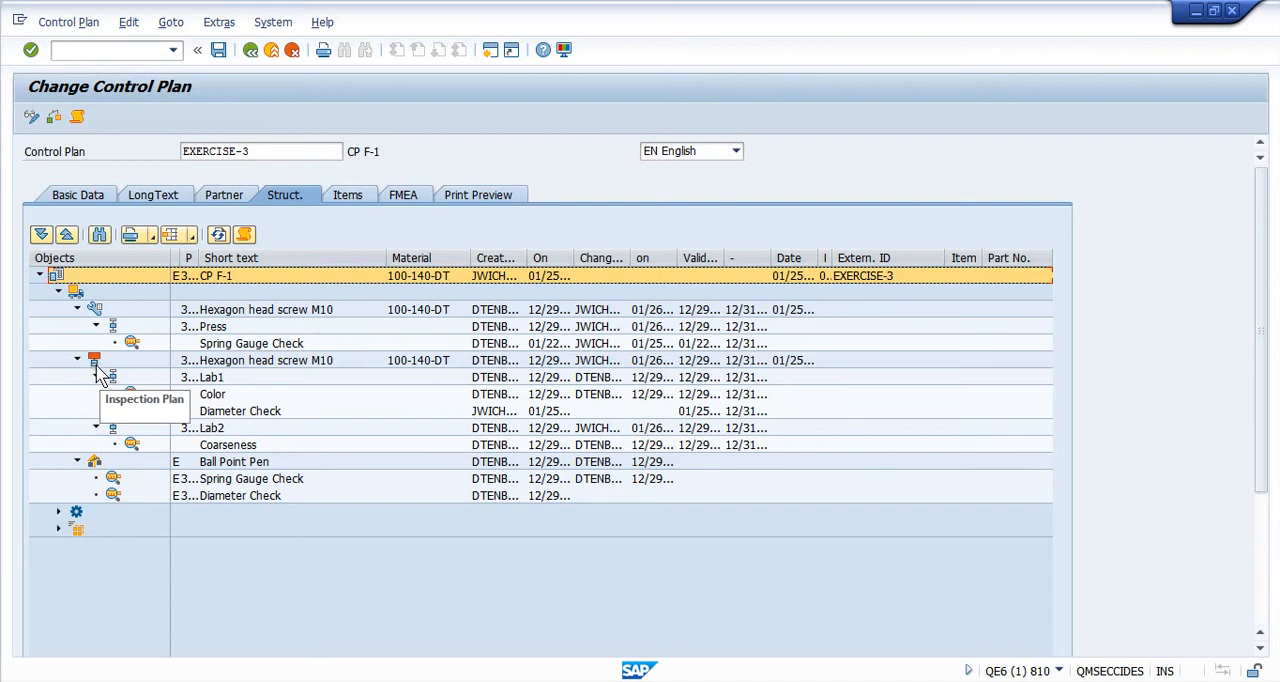
mouse_move(95, 310)
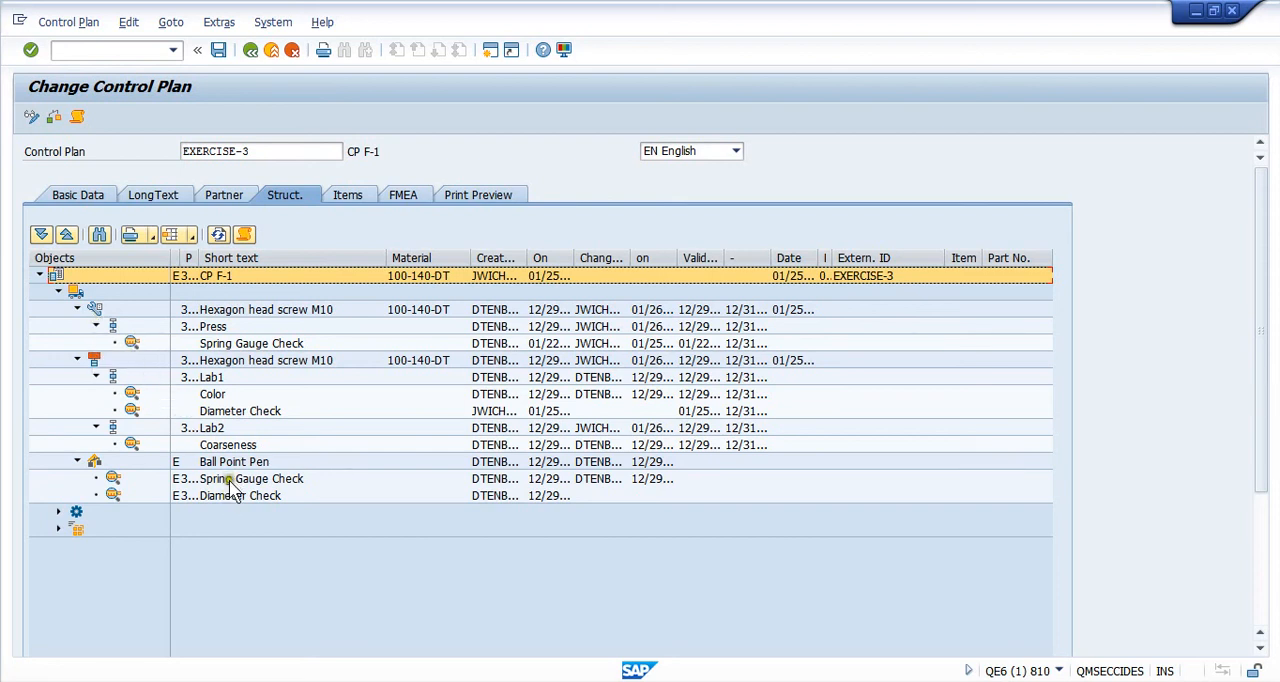
mouse_move(140, 410)
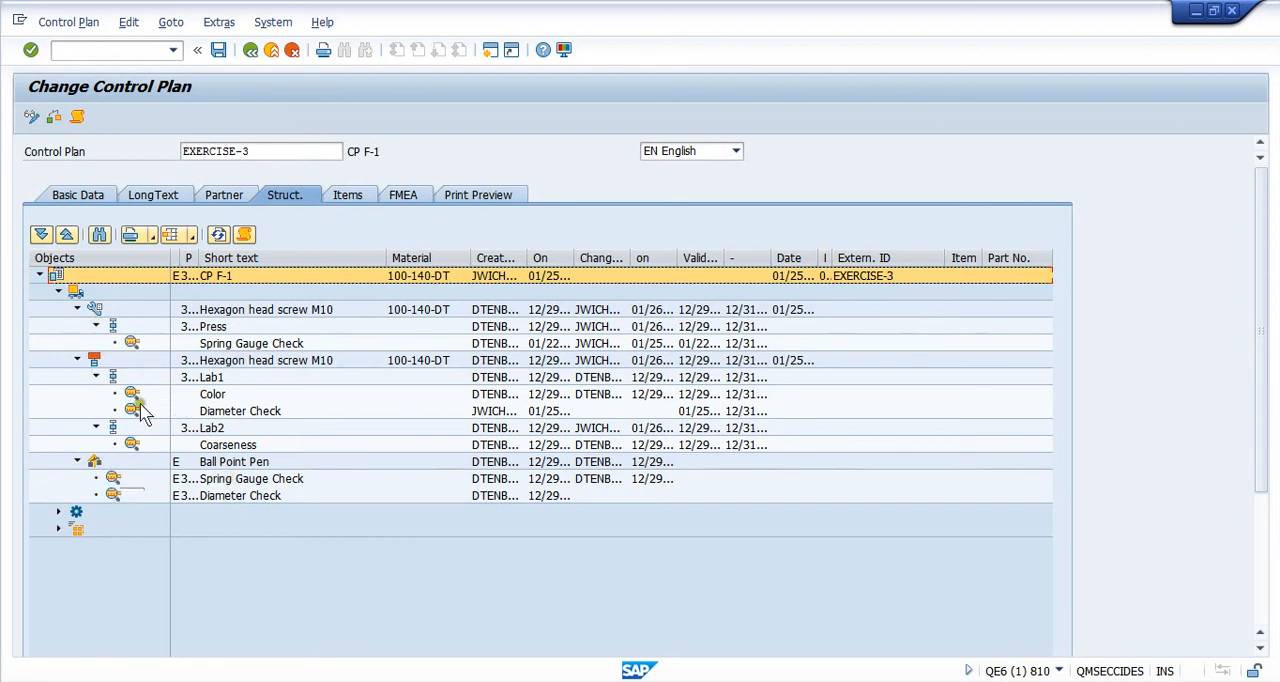
mouse_move(95, 308)
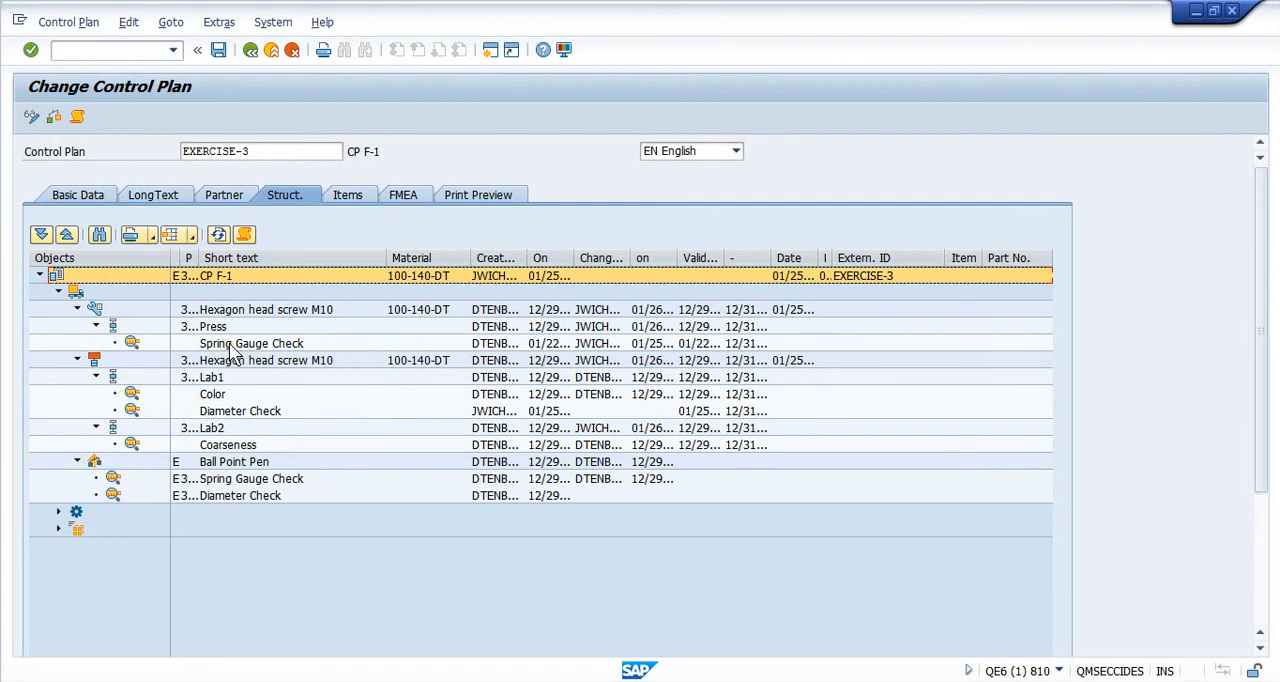
mouse_move(235, 353)
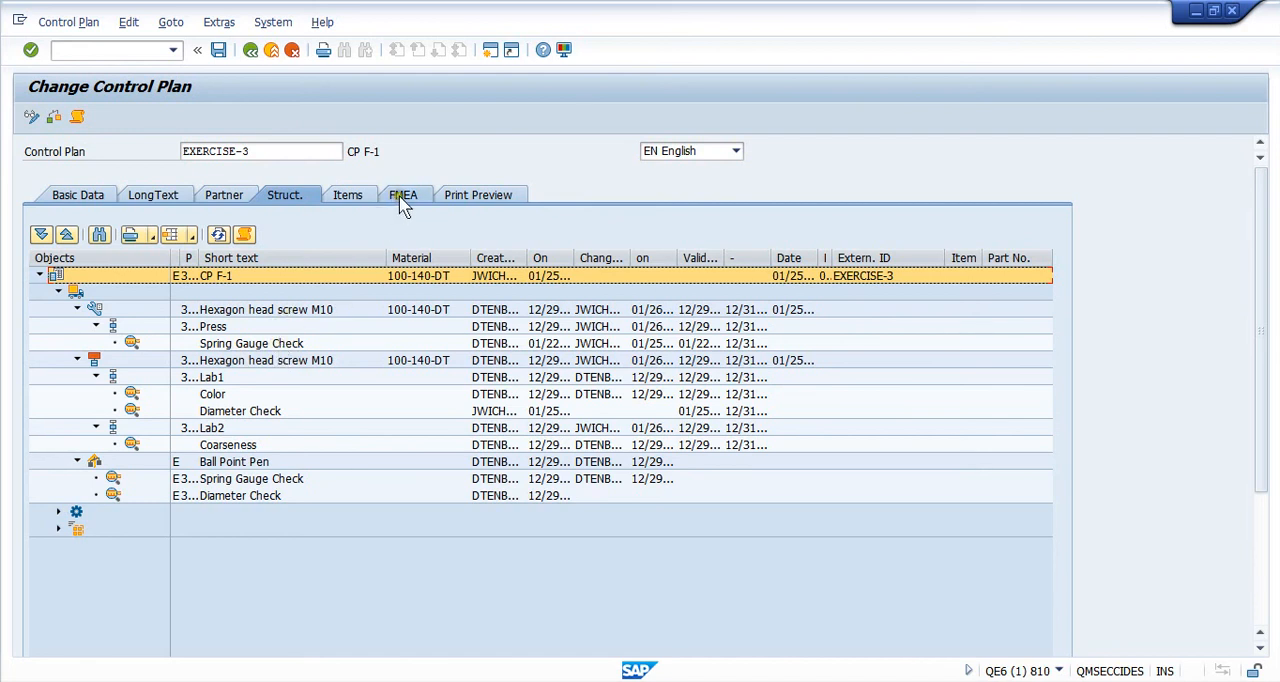
Switch to FMEA, back to Struct., then return to FMEA F-1's characteristic lights
left_click(402, 194)
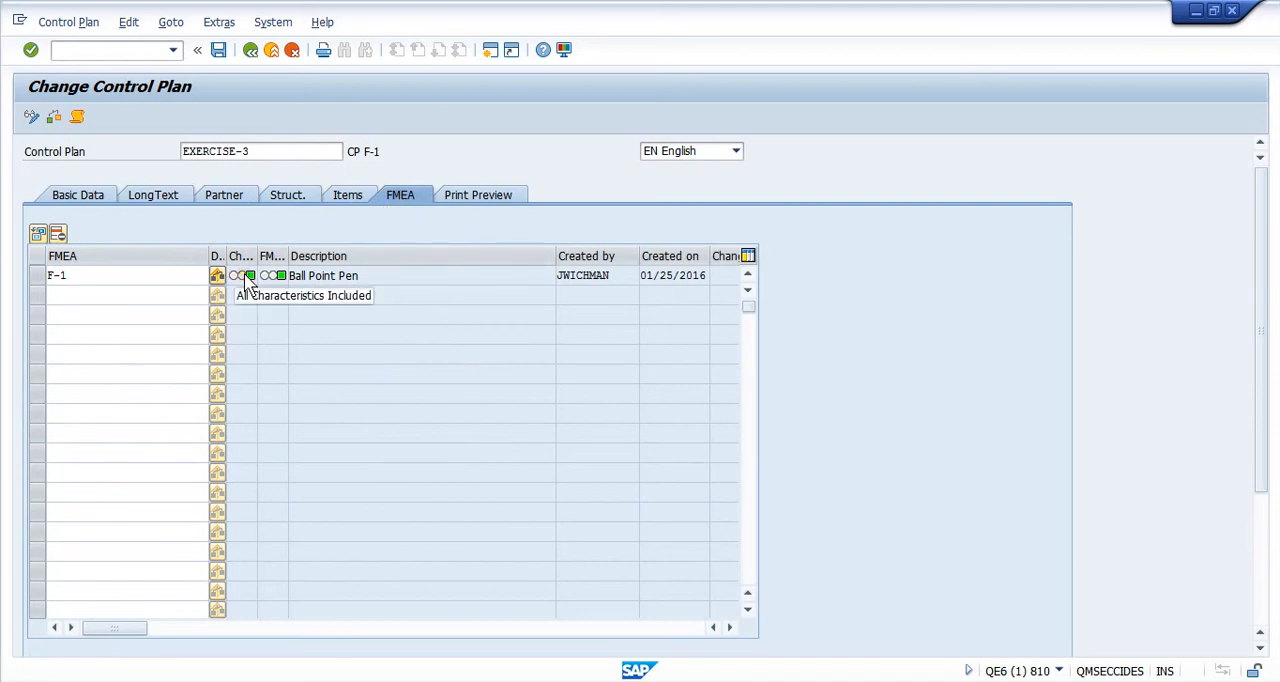
mouse_move(270, 277)
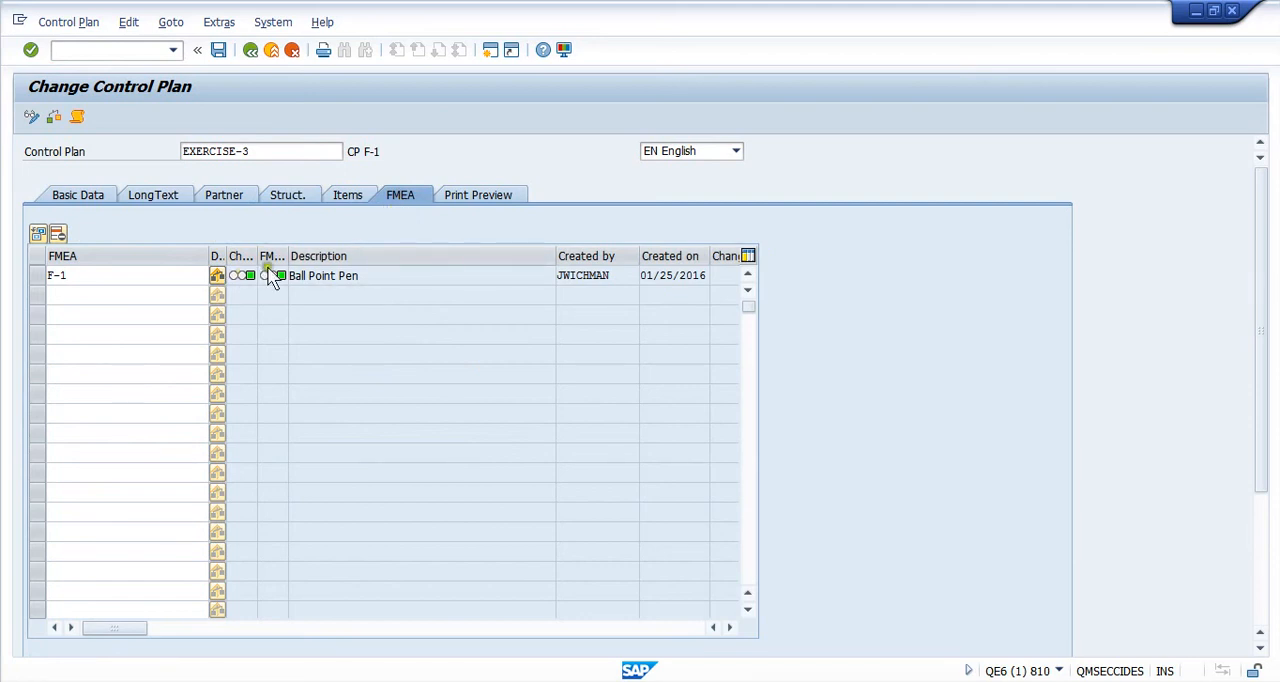
left_click(287, 194)
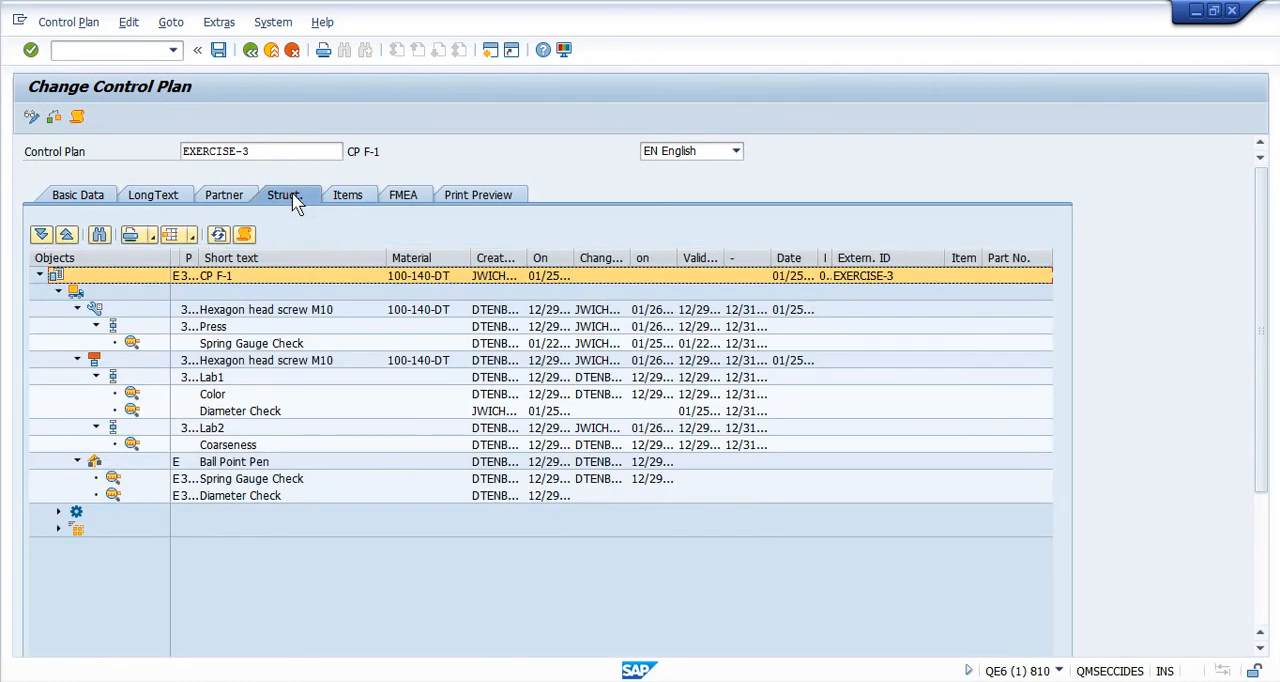
mouse_move(236, 503)
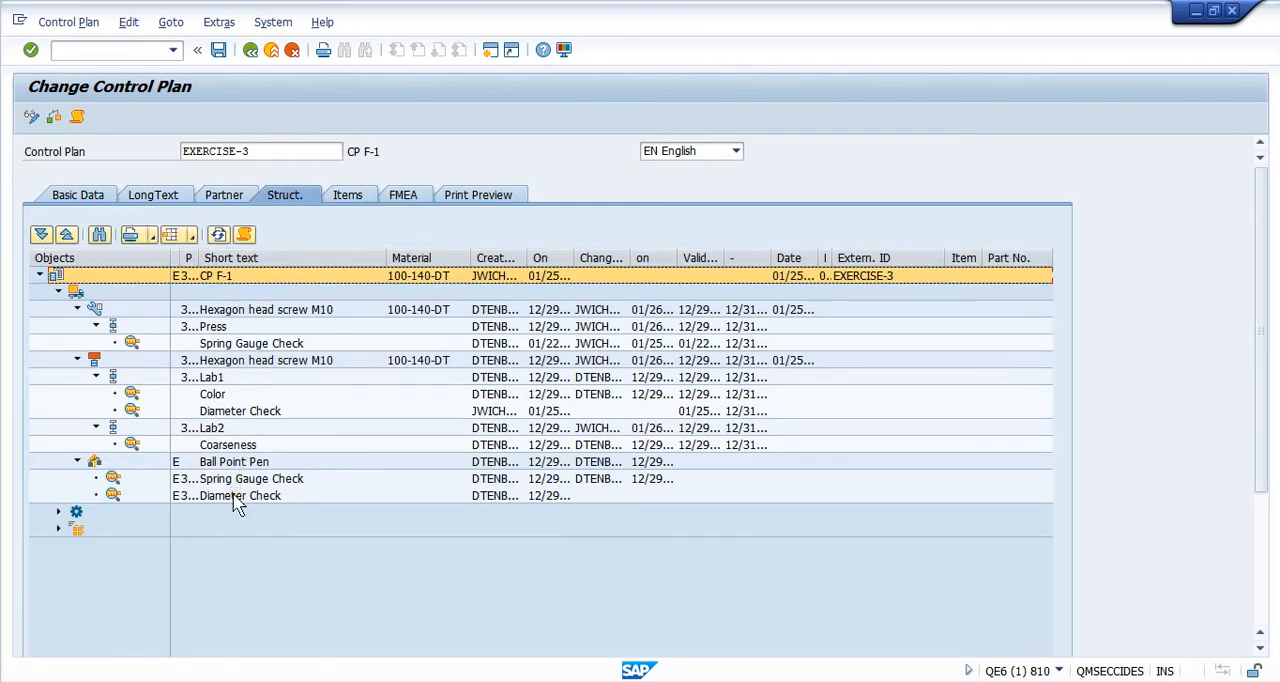
mouse_move(222, 505)
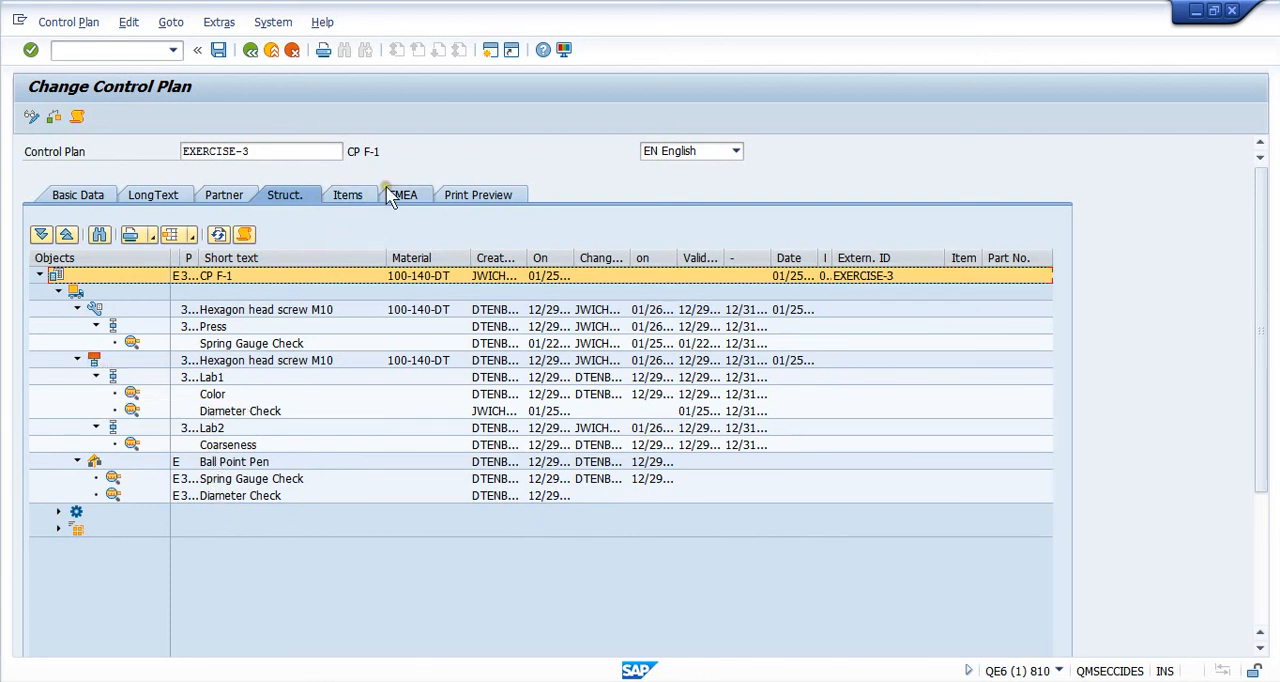
left_click(405, 194)
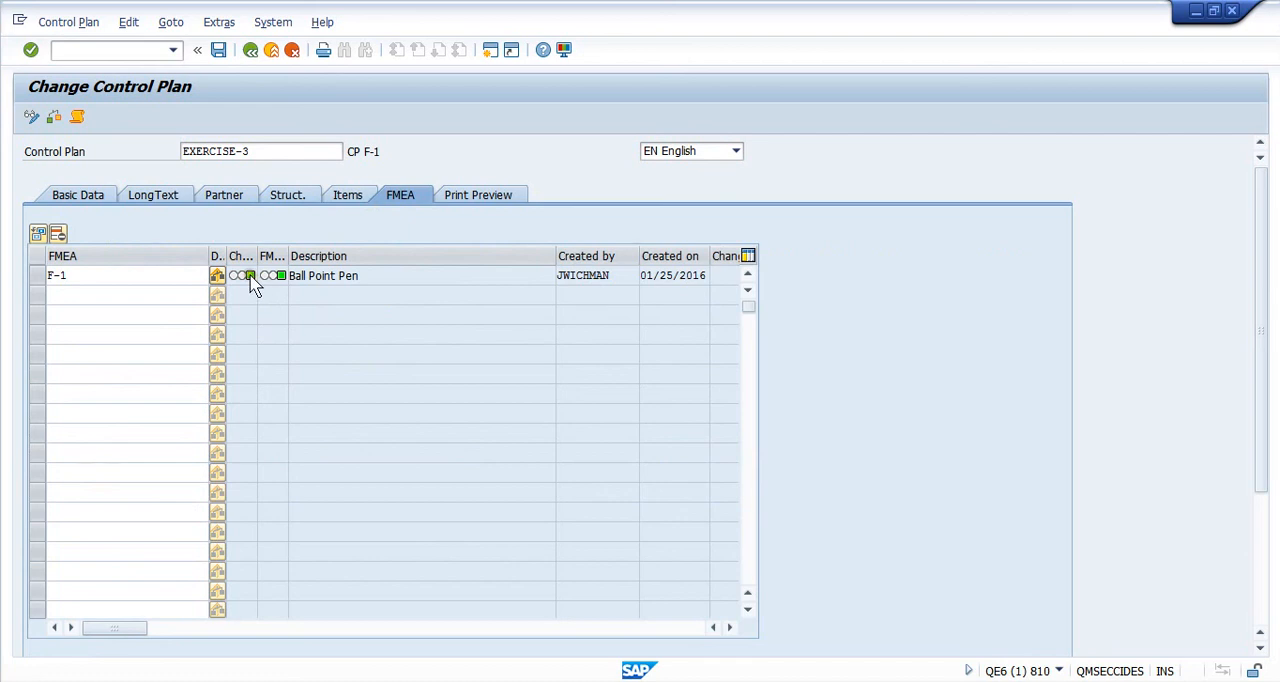
mouse_move(249, 275)
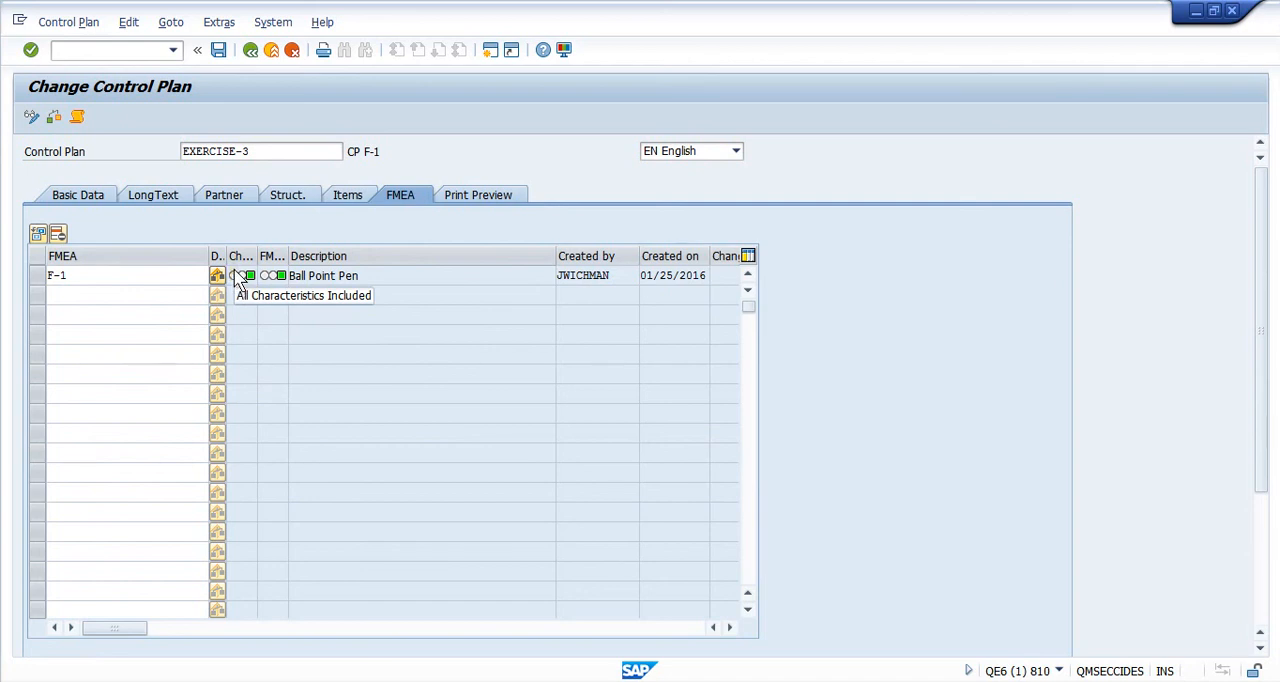
mouse_move(228, 238)
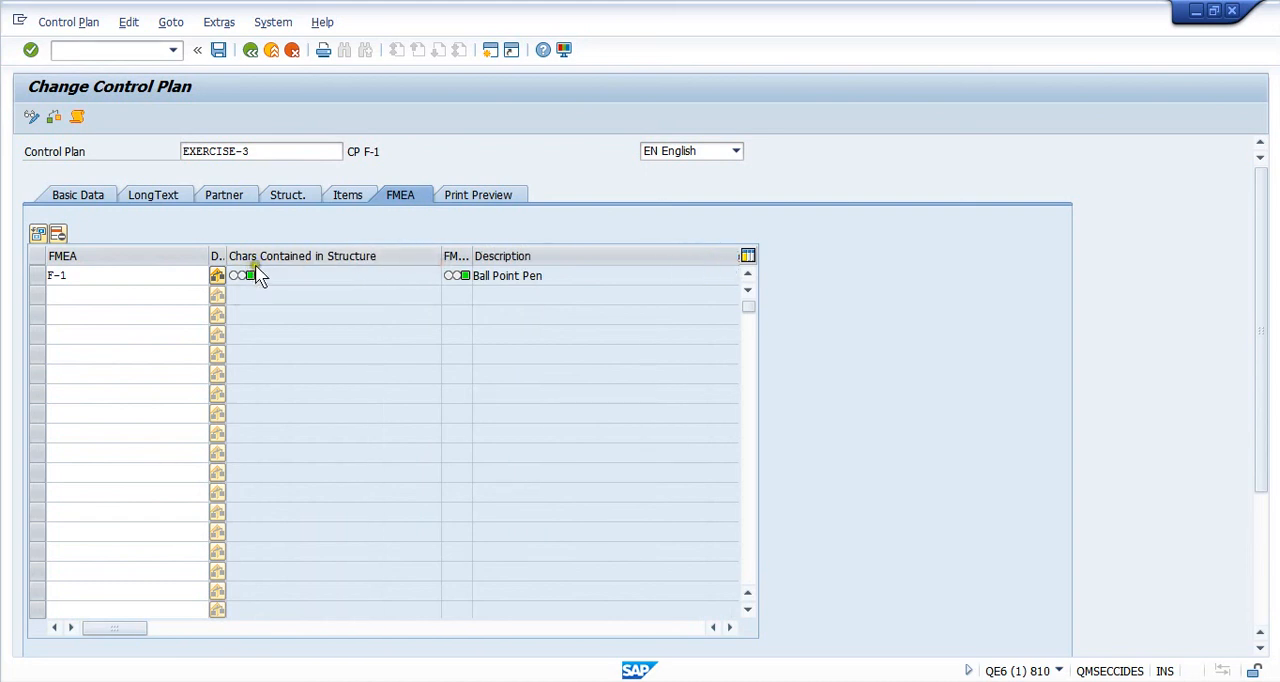
mouse_move(370, 277)
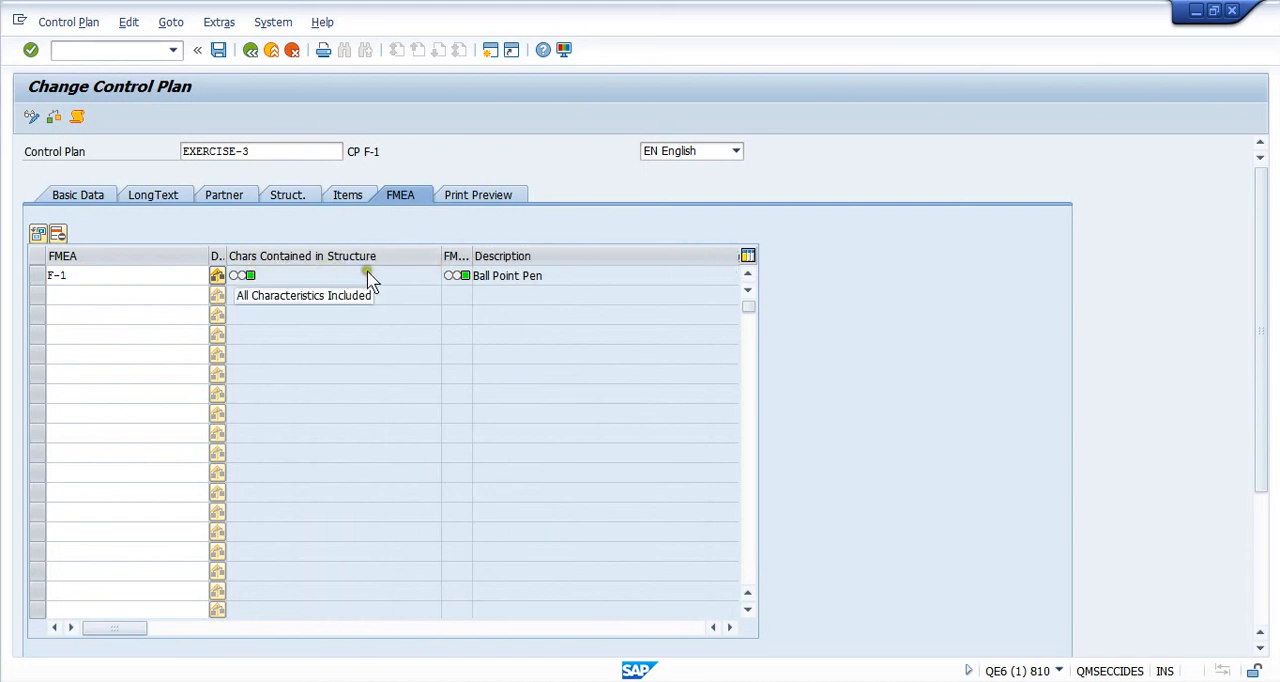